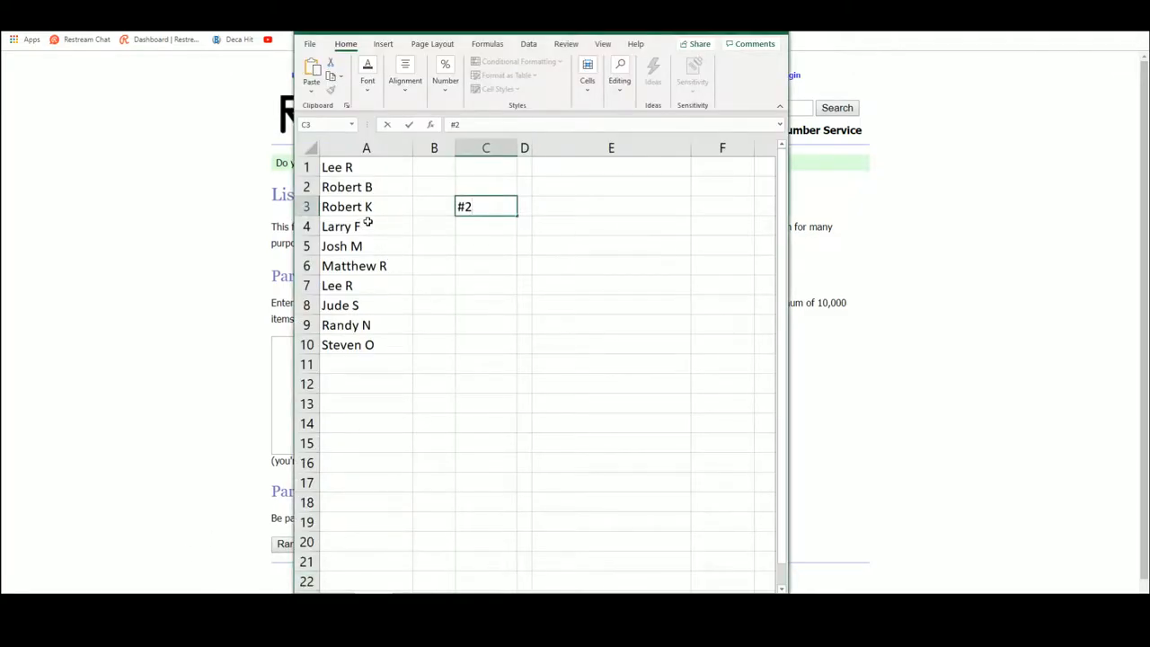
Paste the ten names ending with Robert B into List Randomizer and shuffle them five times
left_click(367, 187)
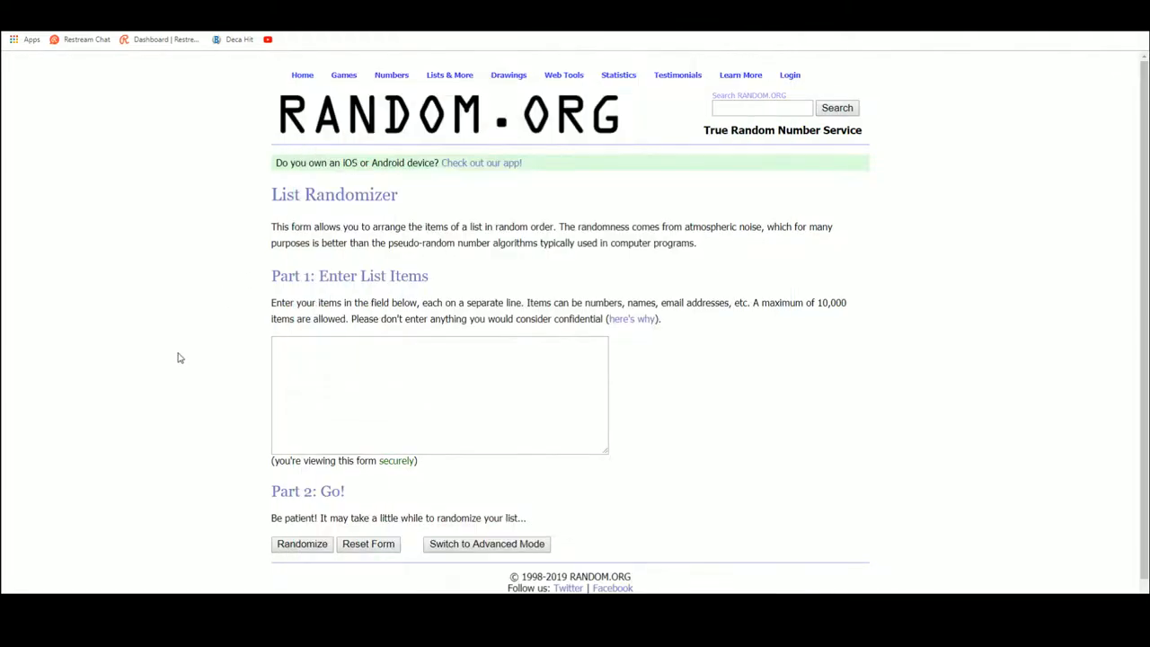
type("Robert B")
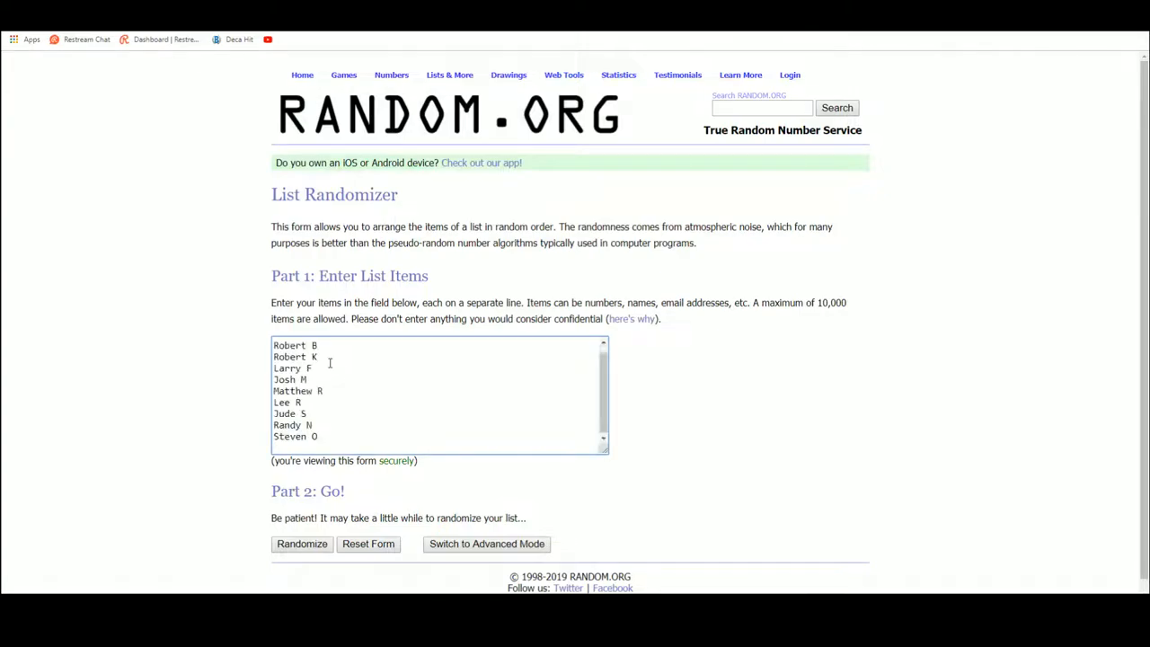
left_click(302, 543)
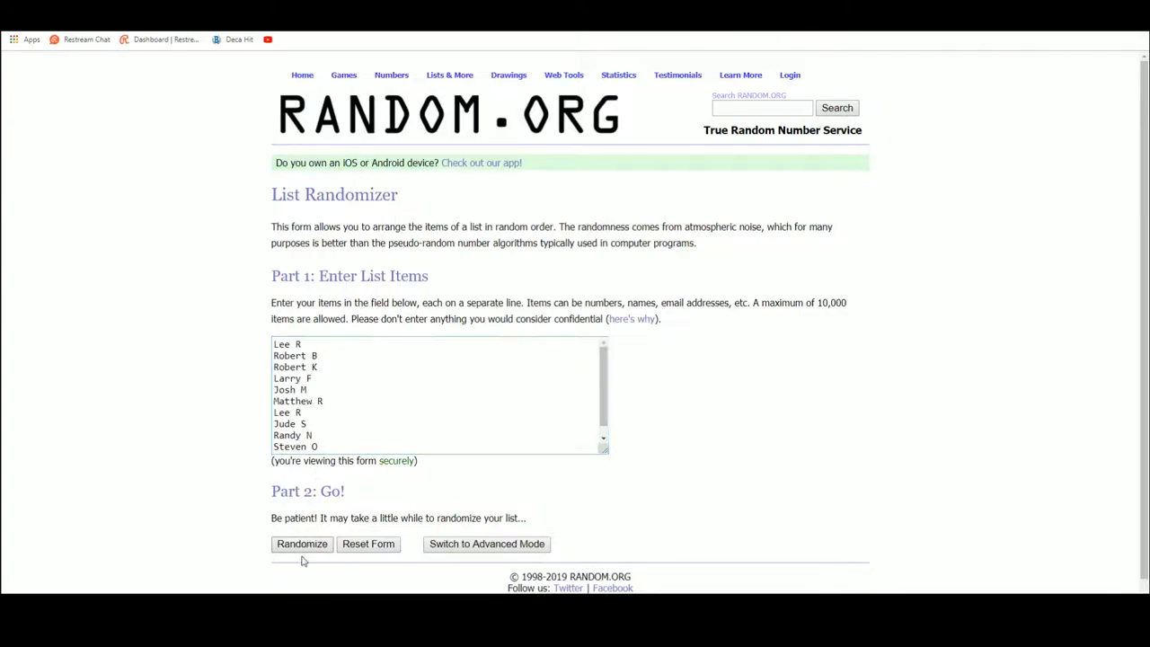
left_click(302, 542)
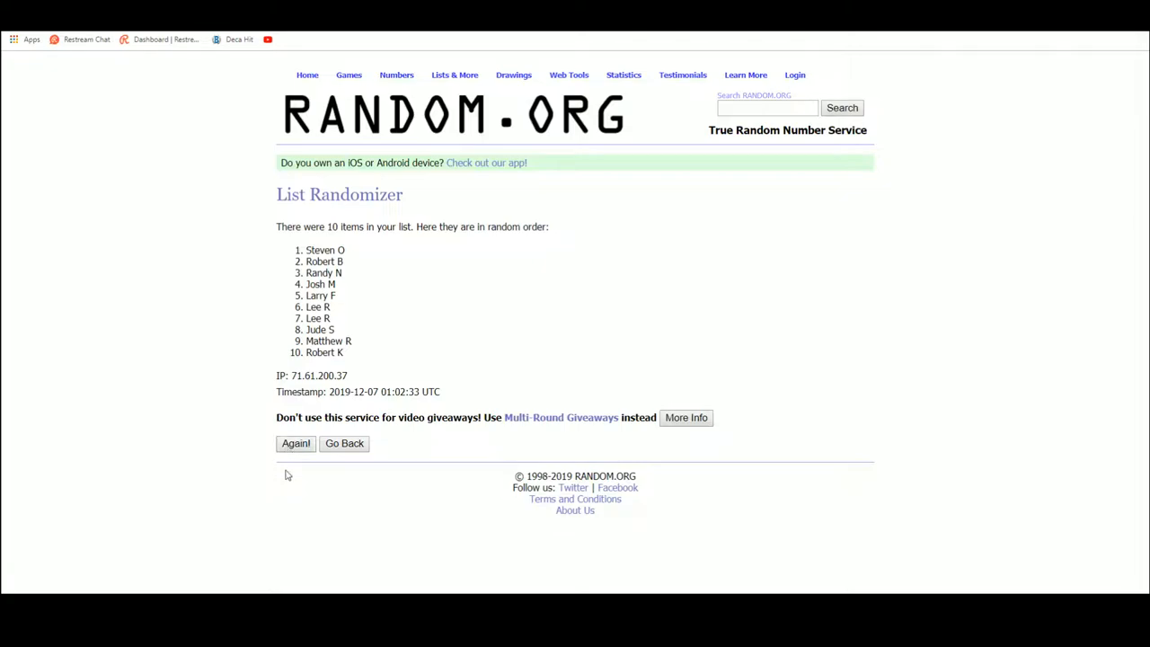
left_click(295, 442)
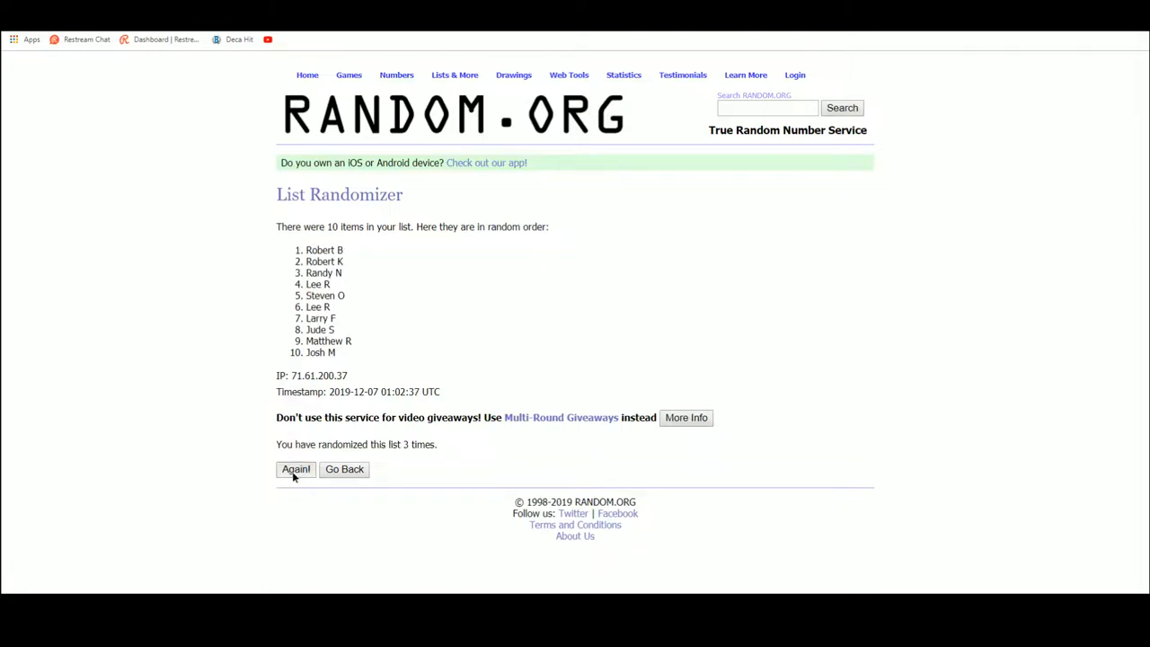
left_click(295, 469)
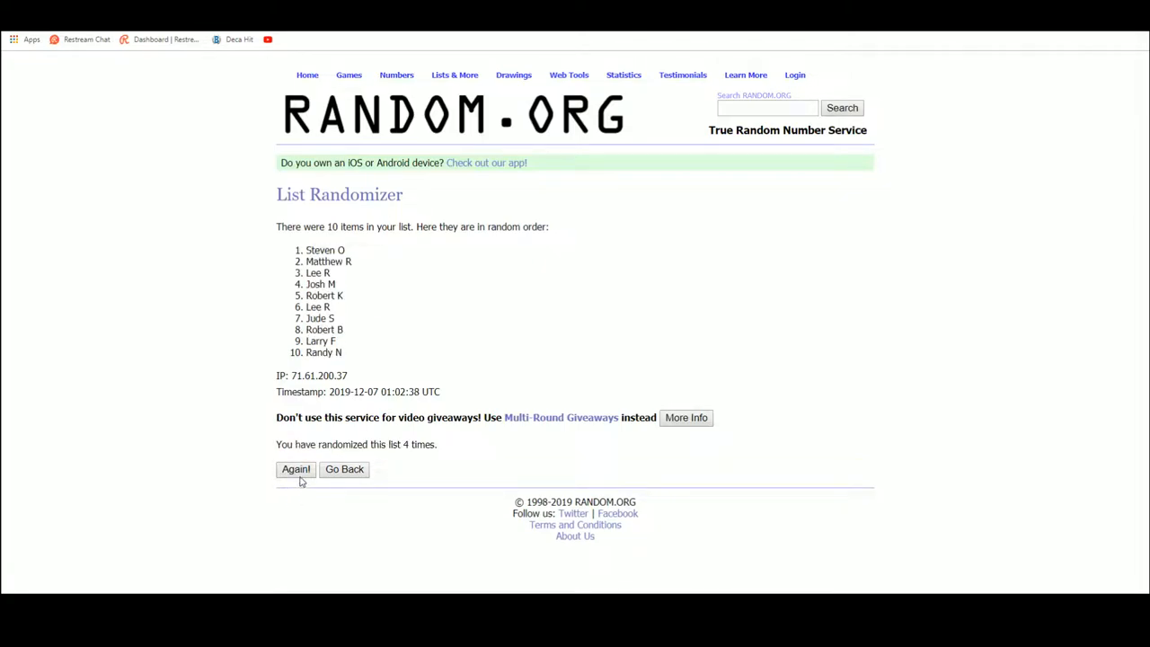
left_click(295, 469)
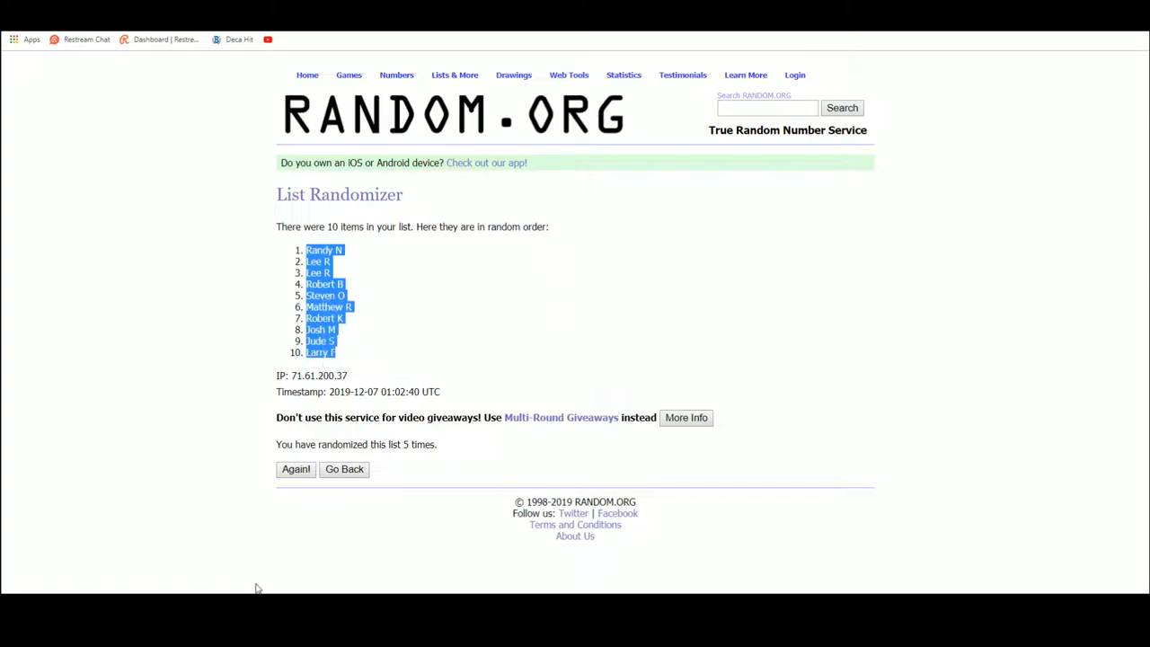
Paste the shuffled names into column A as plain text via Paste Special
right_click(367, 167)
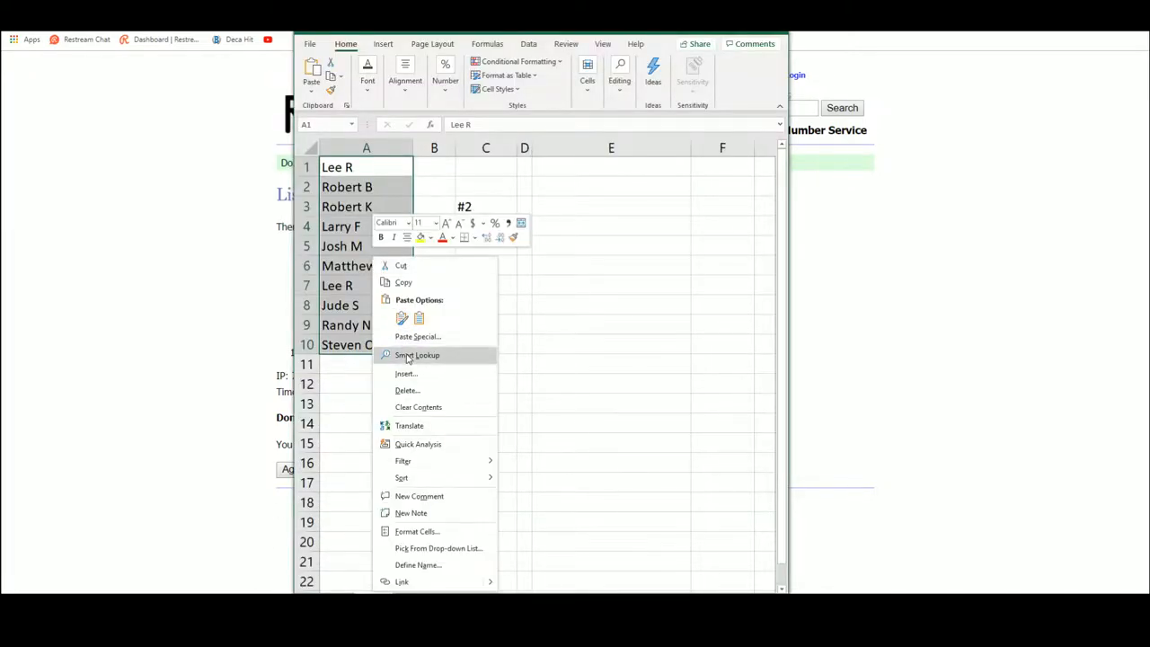
left_click(417, 406)
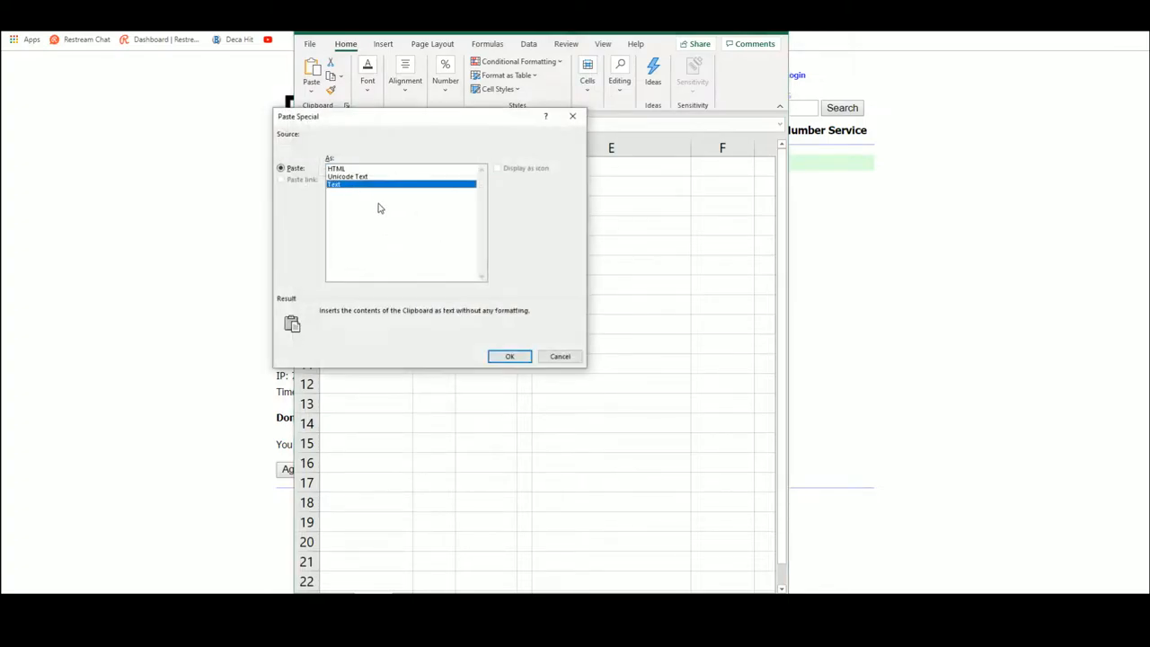
left_click(511, 356)
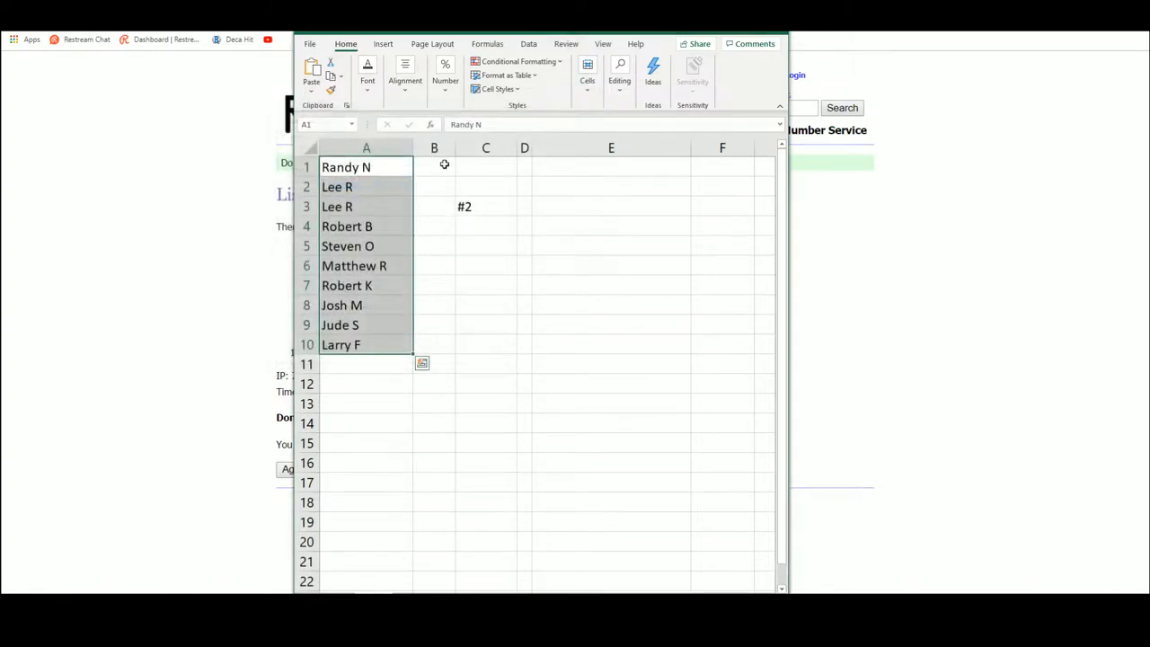
left_click(435, 167)
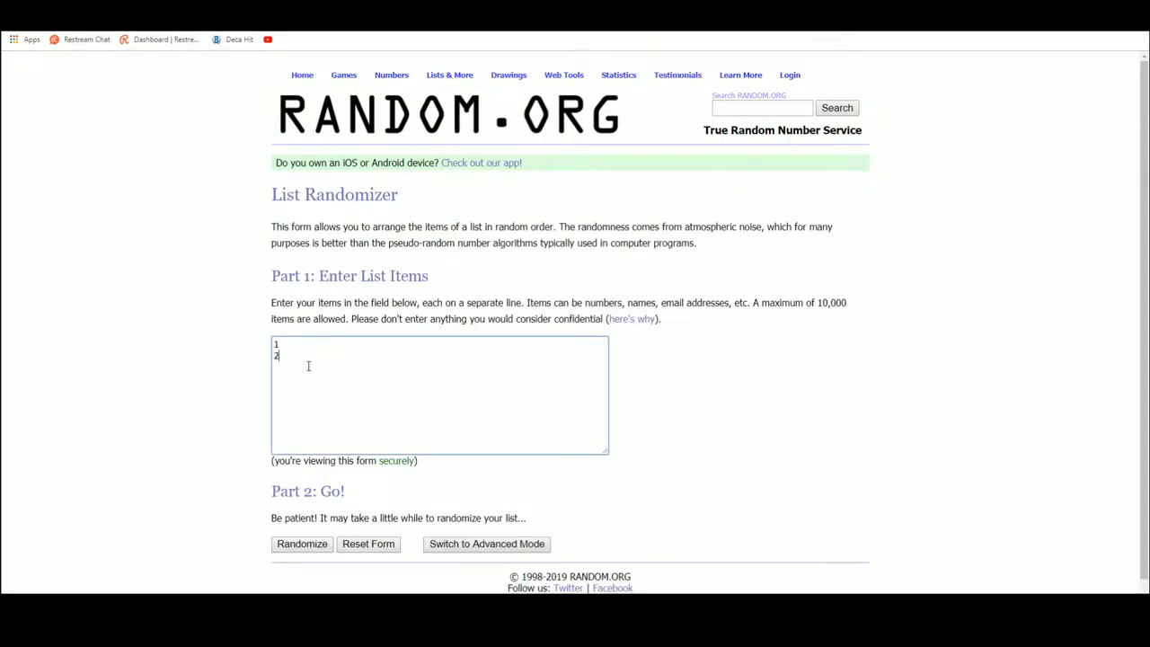
Enter digits 0–9 in List Randomizer, shuffle five times and select the result 0,4,7,3,8,2,9,1,5,6
type("3")
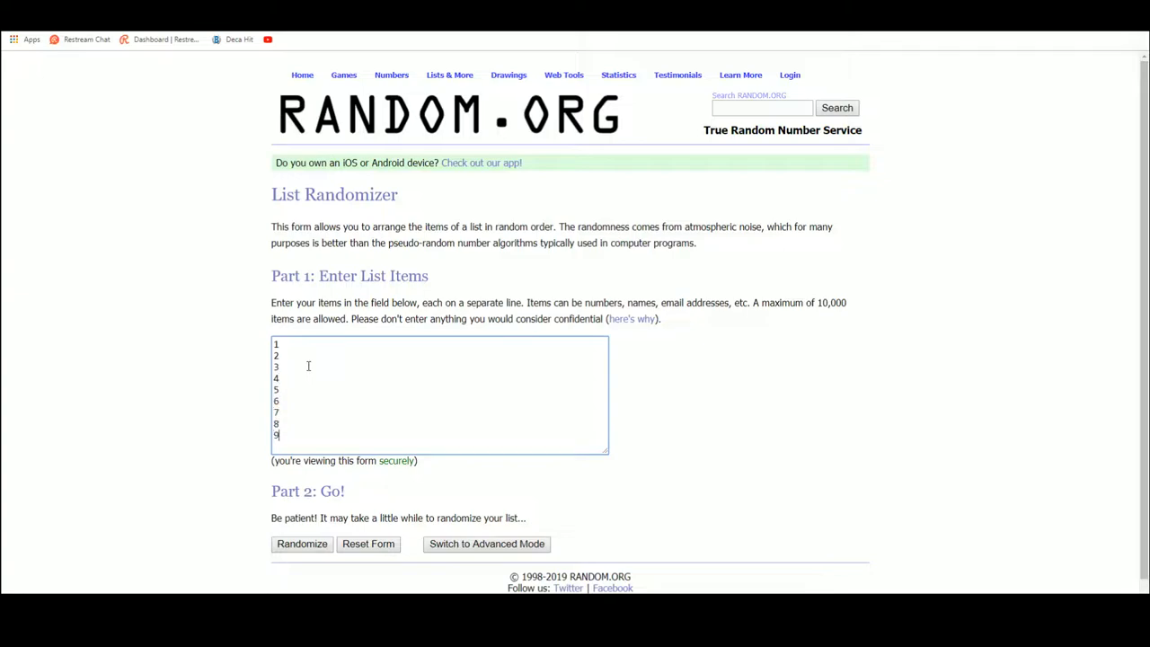
type("0")
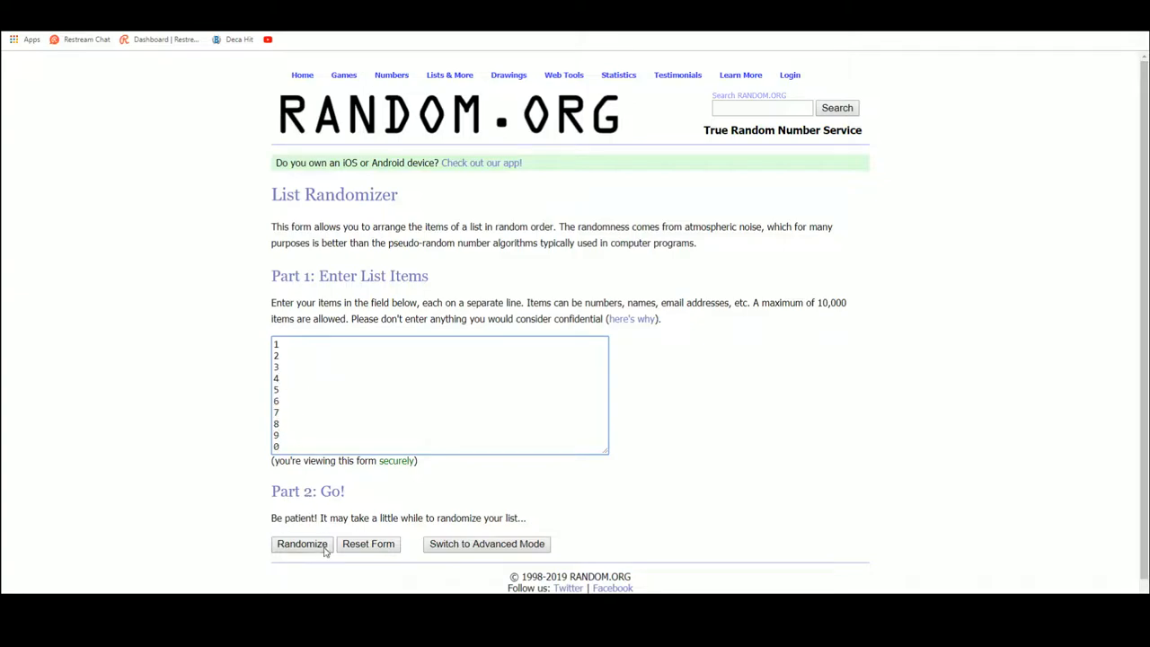
left_click(302, 543)
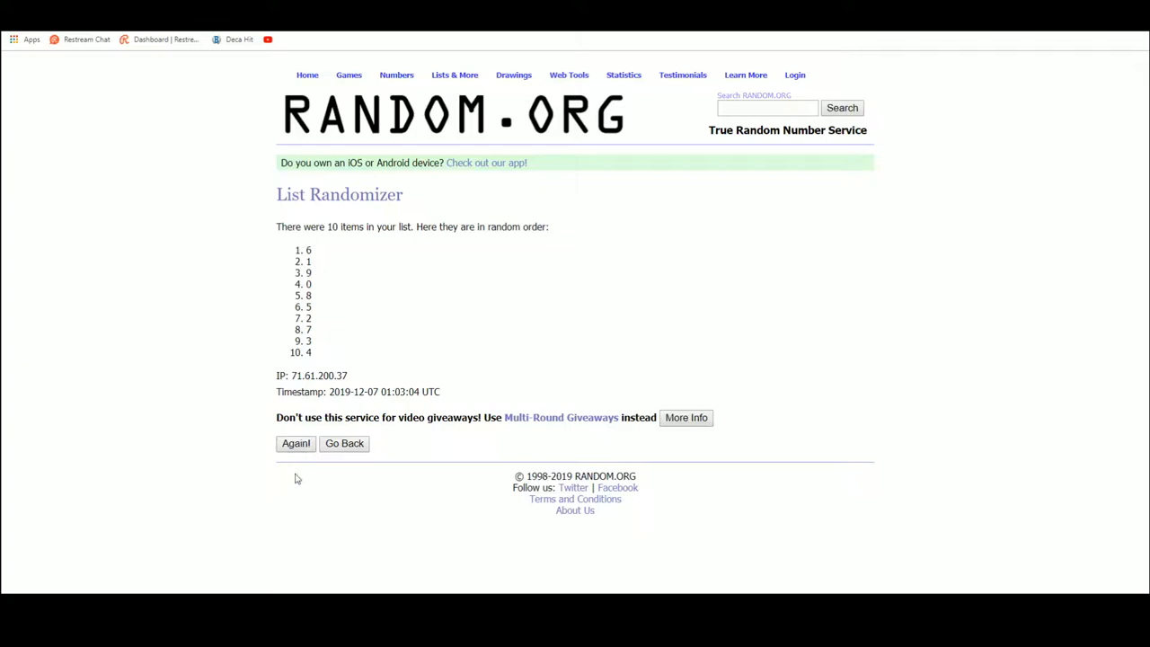
left_click(295, 442)
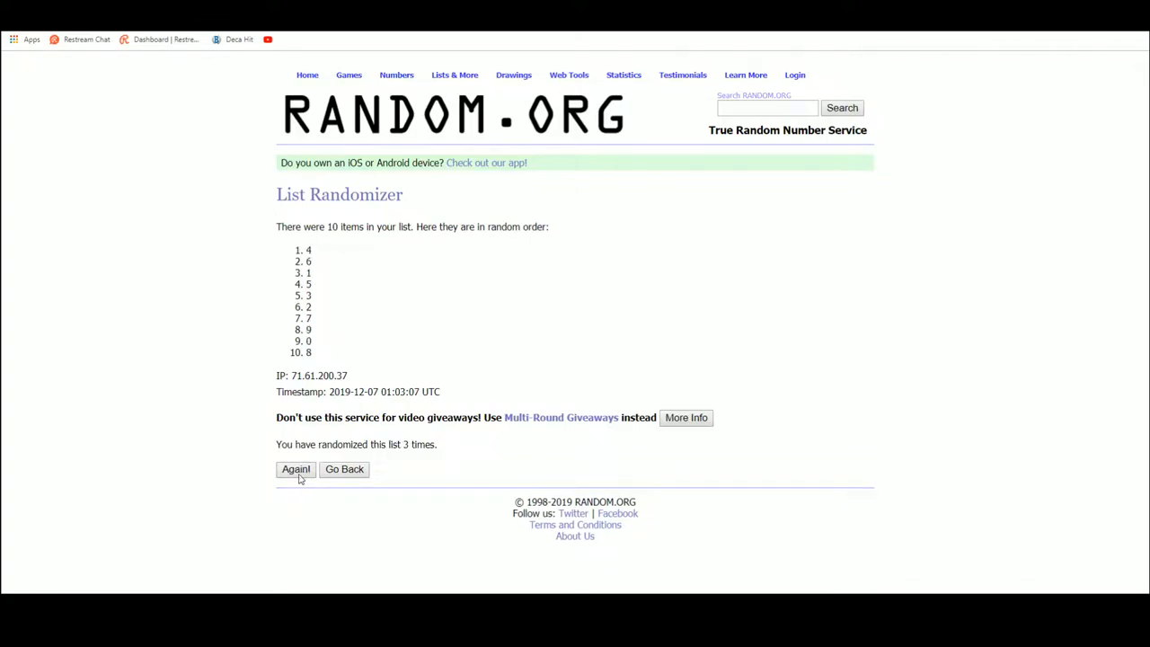
left_click(295, 467)
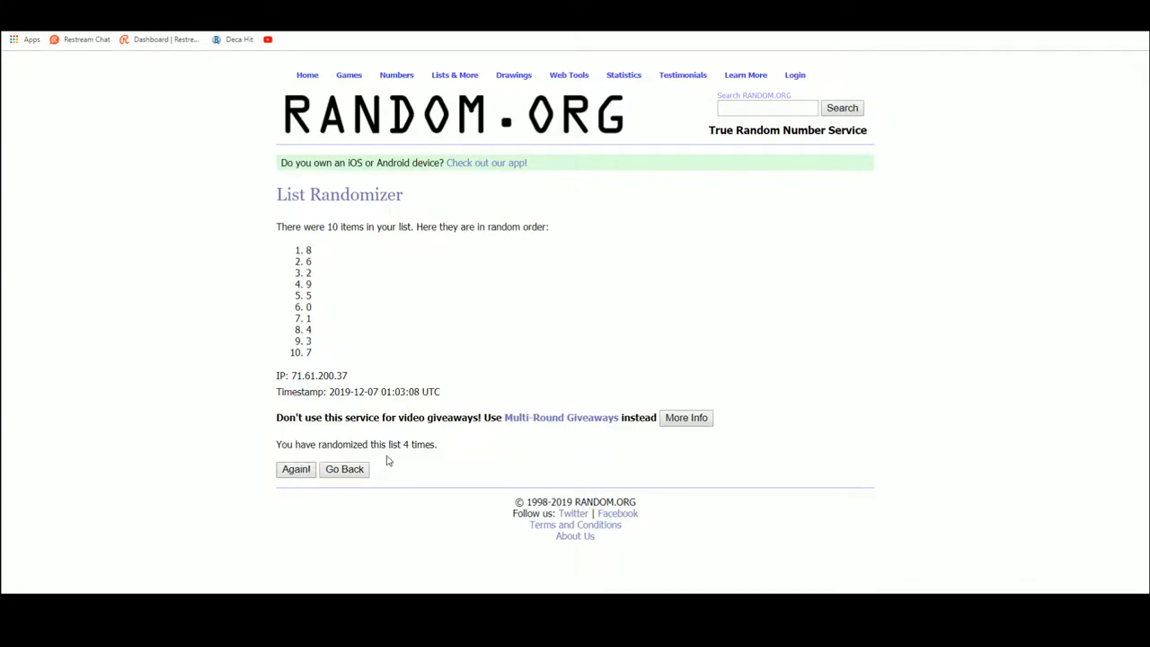
left_click(295, 468)
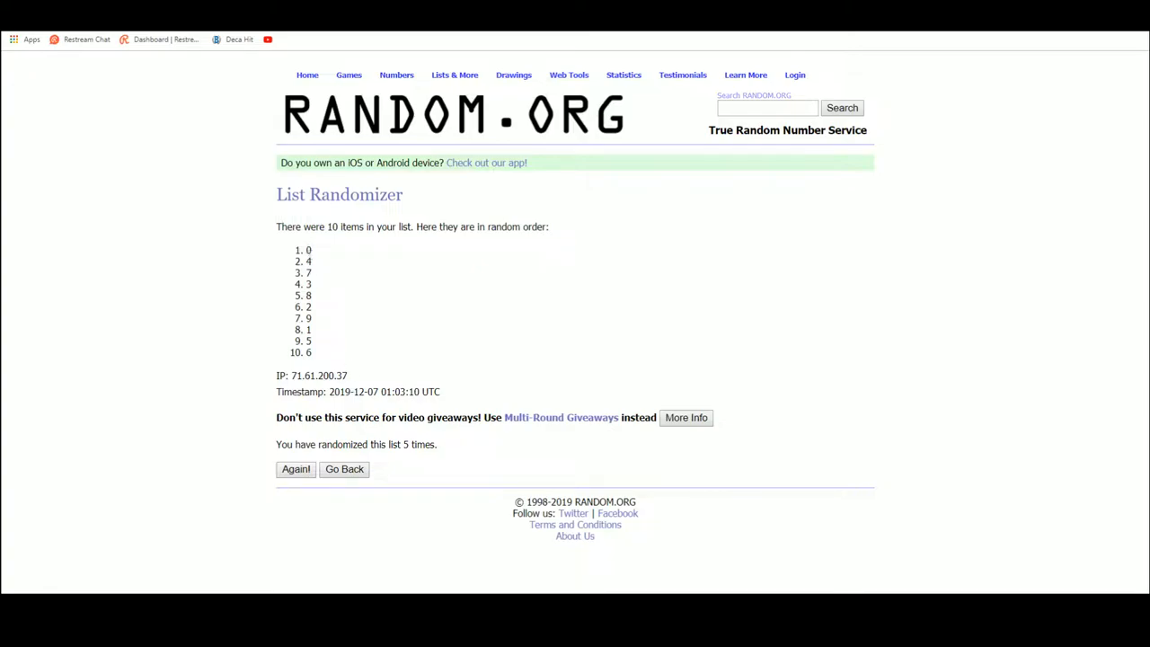
left_click_drag(310, 249, 309, 352)
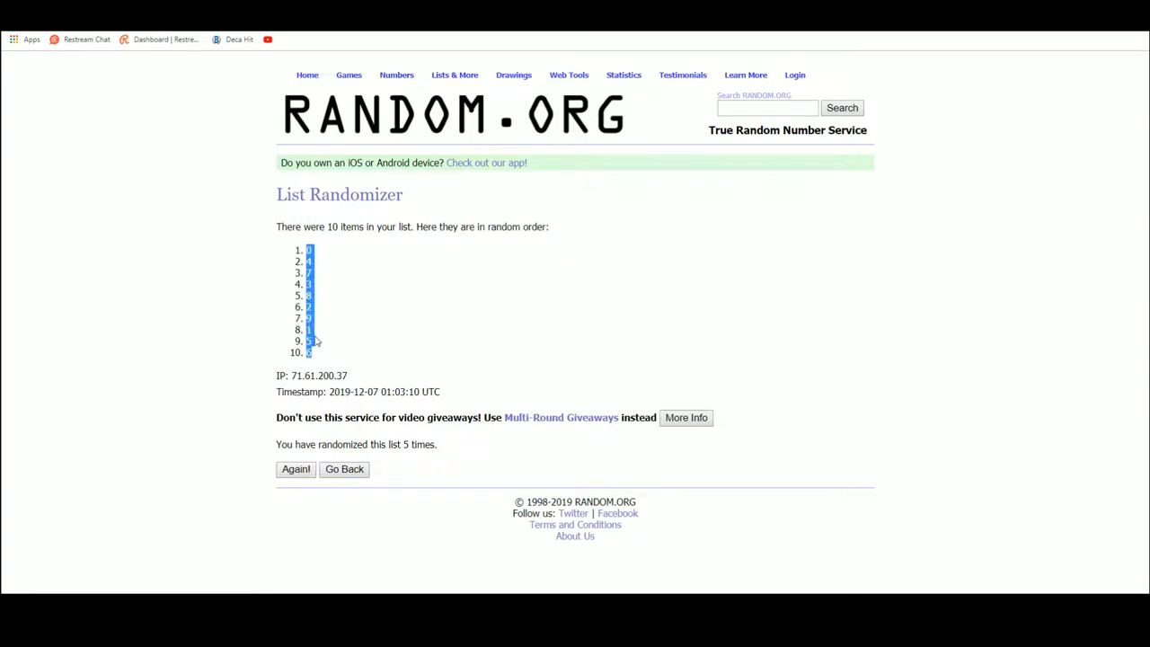
mouse_move(273, 550)
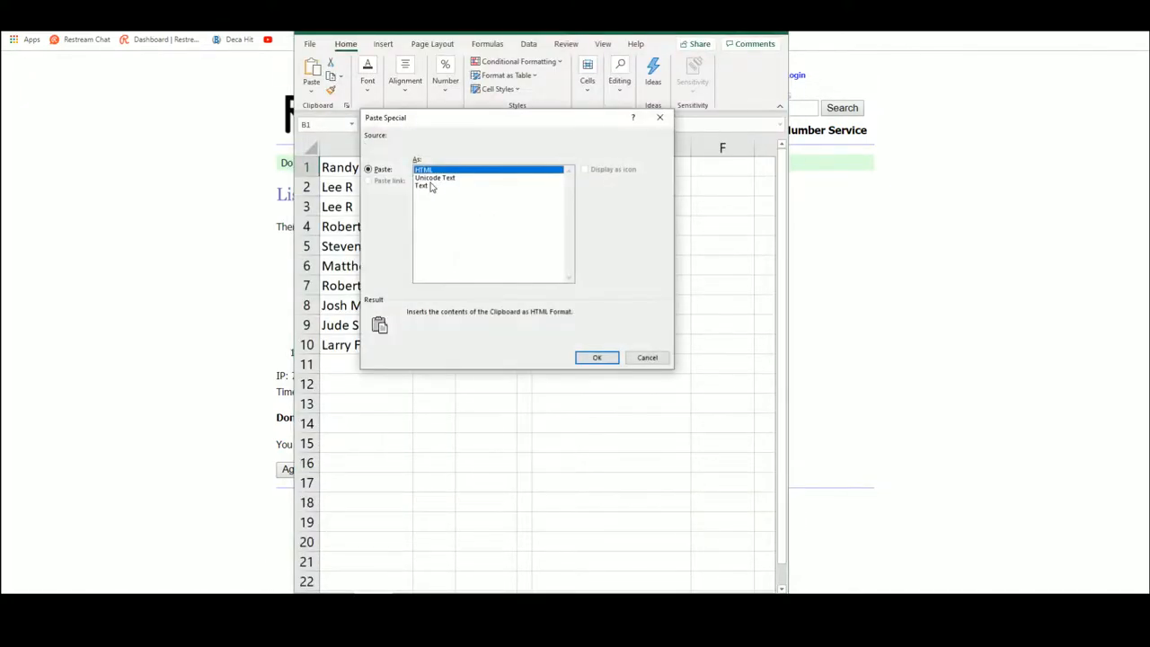
left_click(597, 356)
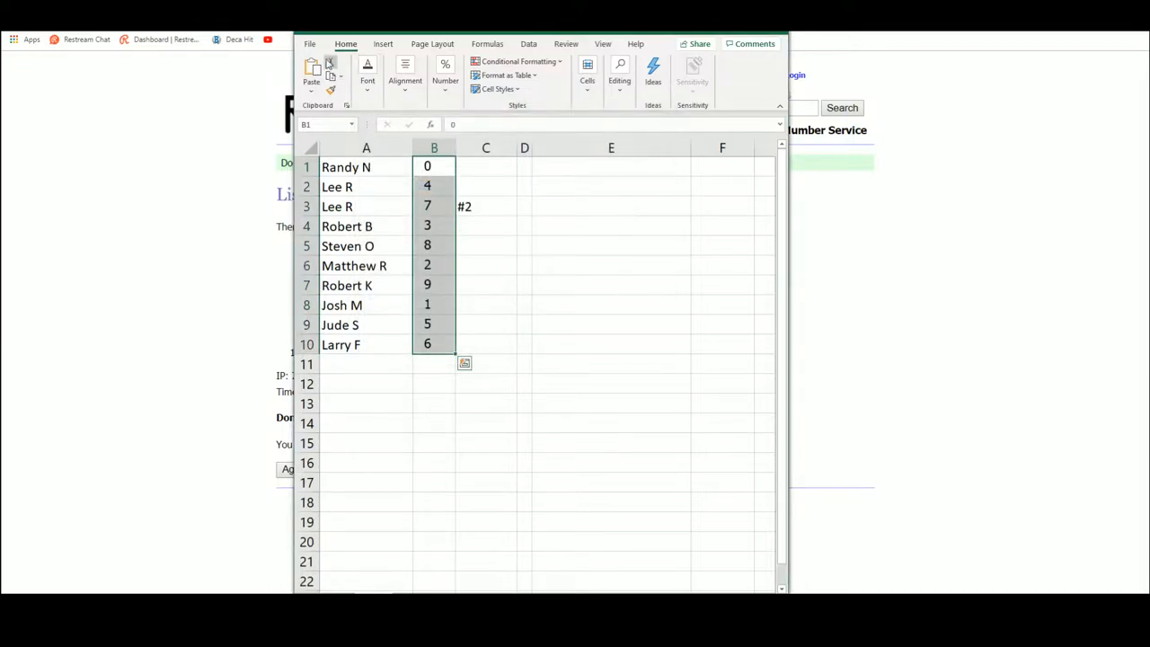
left_click(309, 44)
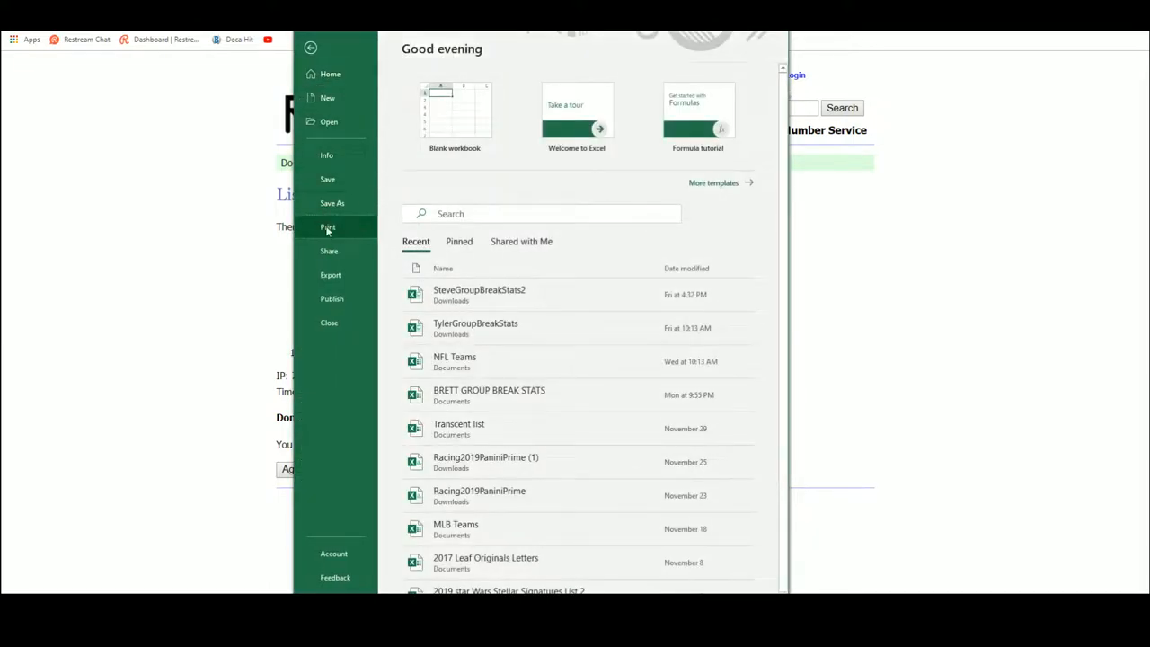
left_click(311, 46)
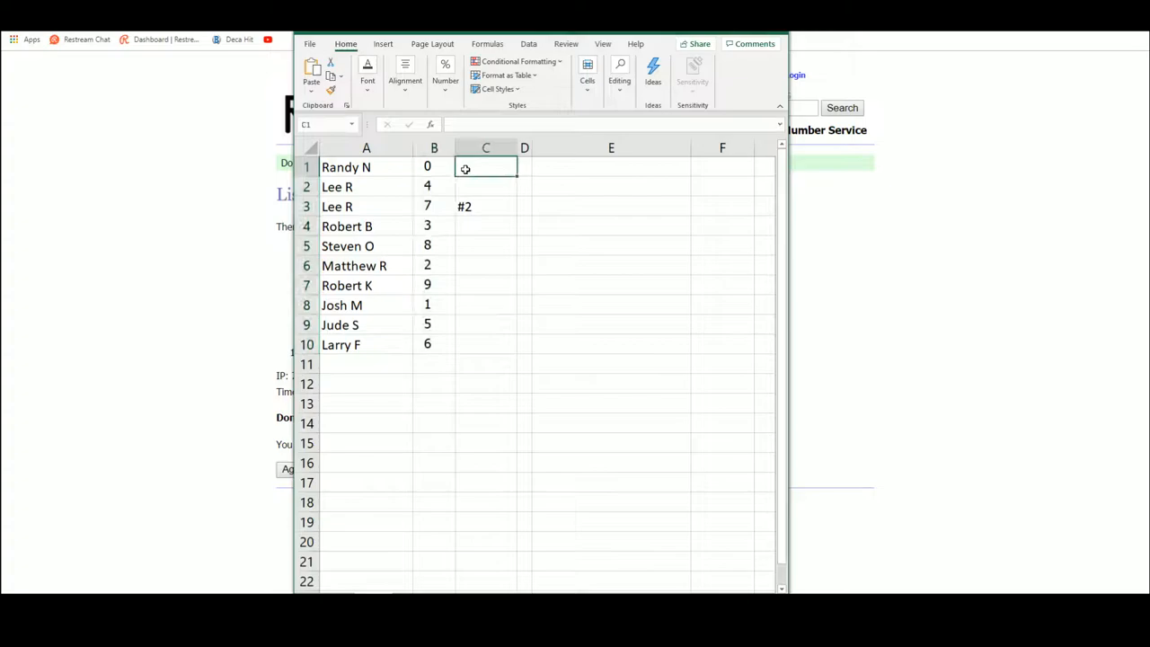
left_click(485, 205)
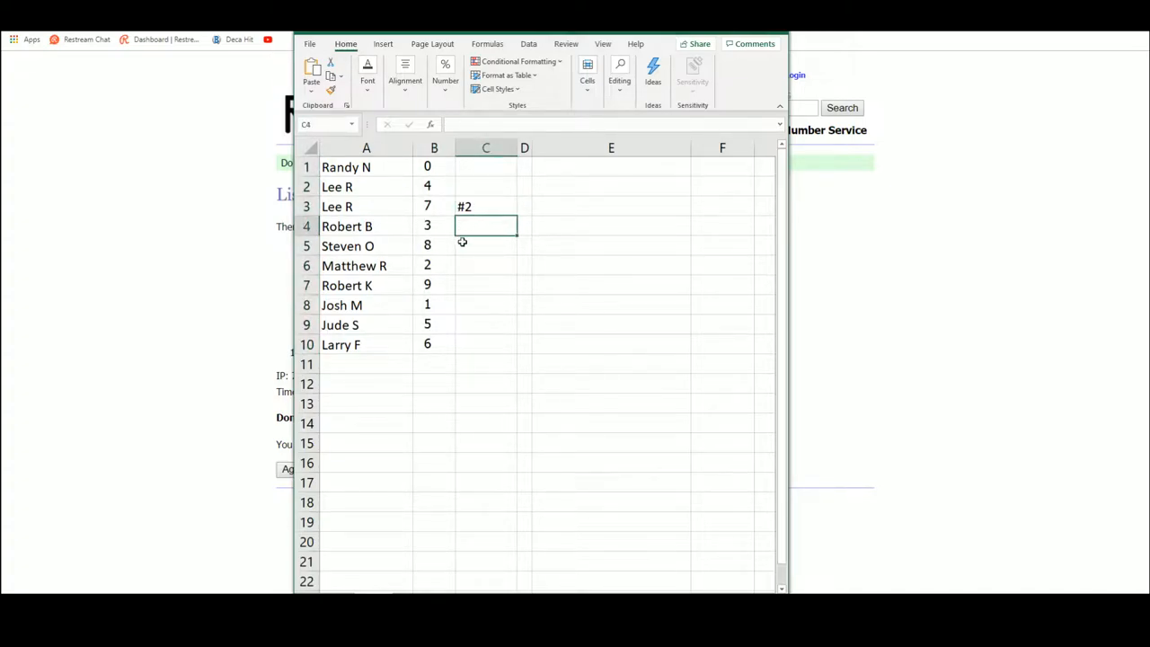
left_click(485, 266)
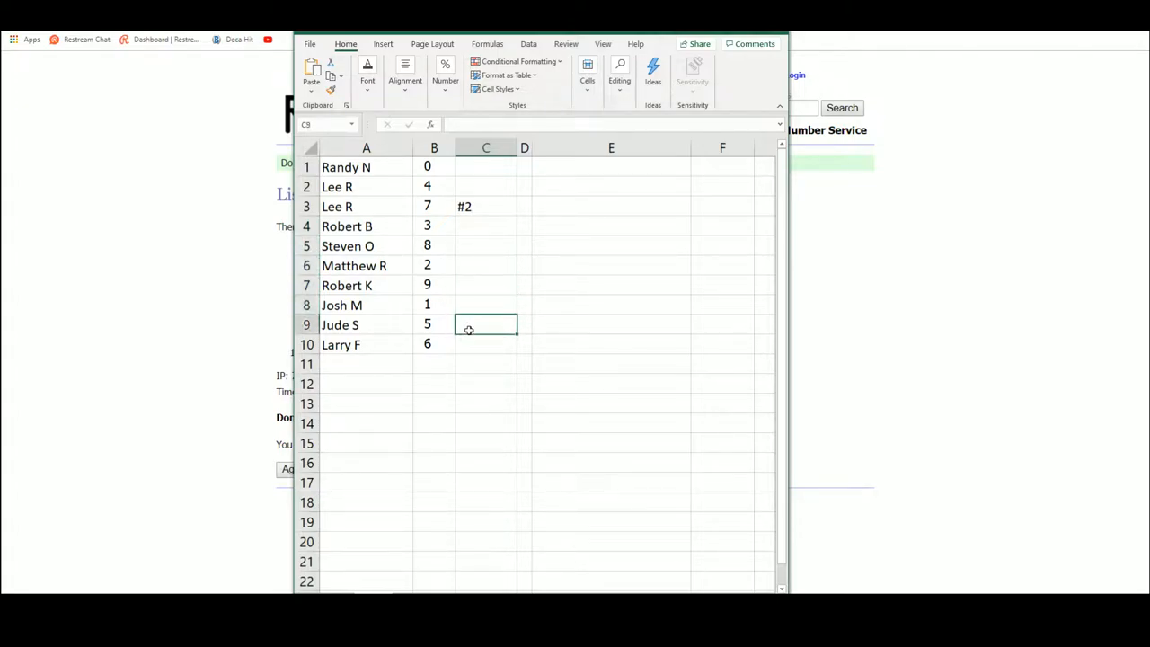
left_click(485, 345)
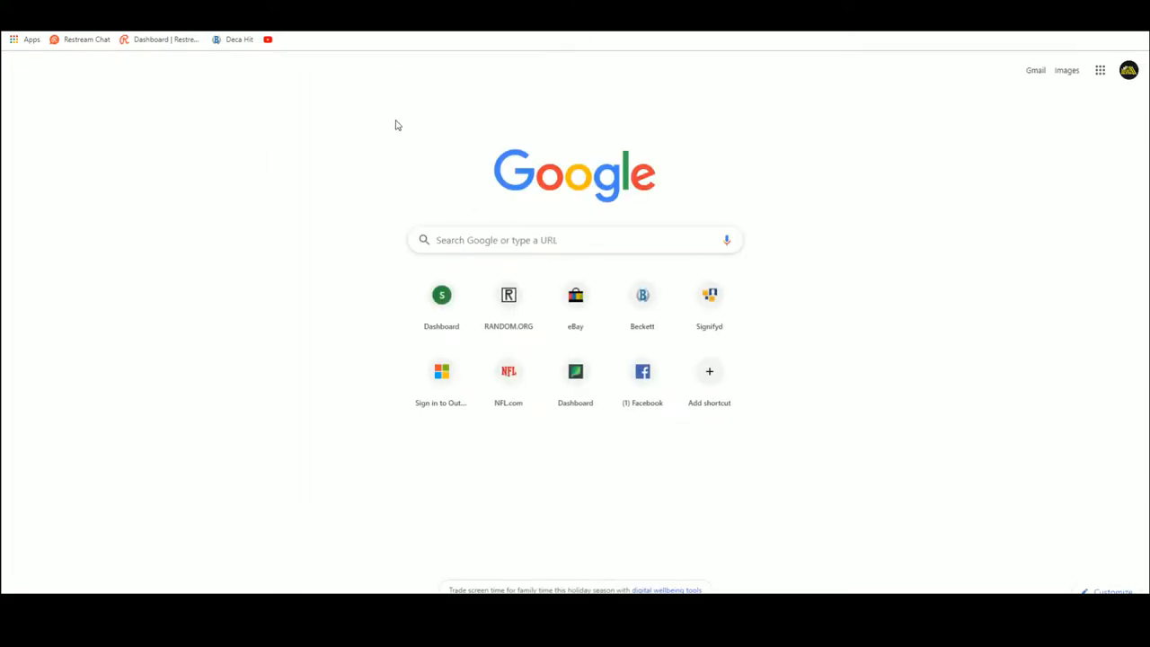
mouse_move(379, 106)
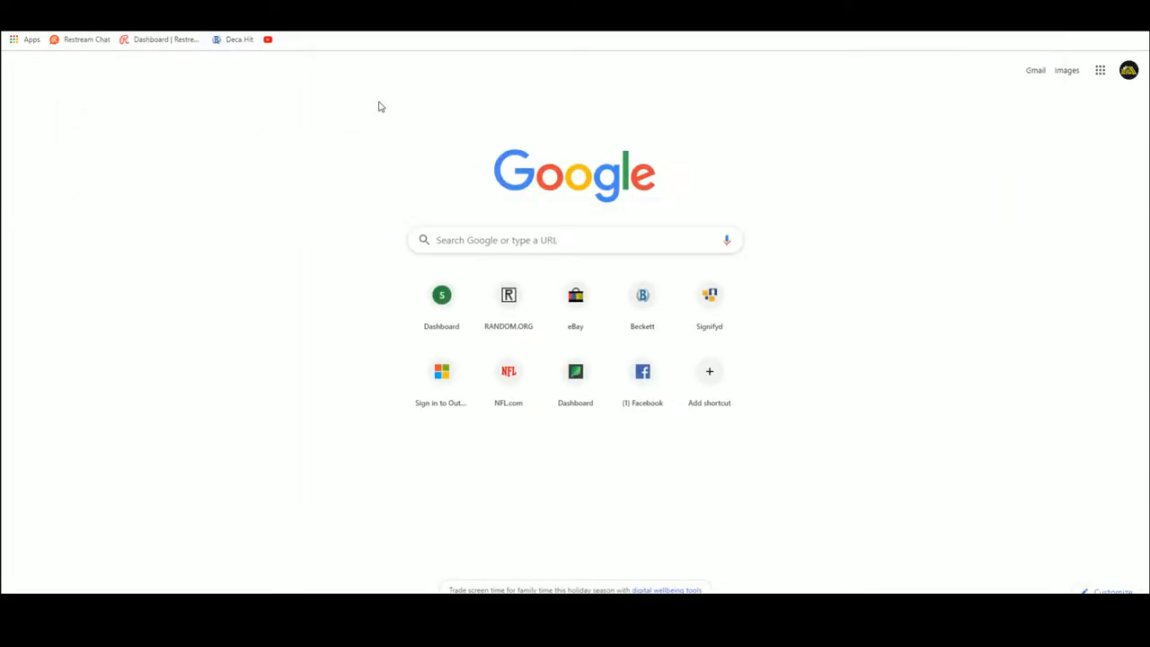
Load the 2019 Football Panini Passing the Torch checklist for Rookie Evolution Autographs Silver
left_click(509, 295)
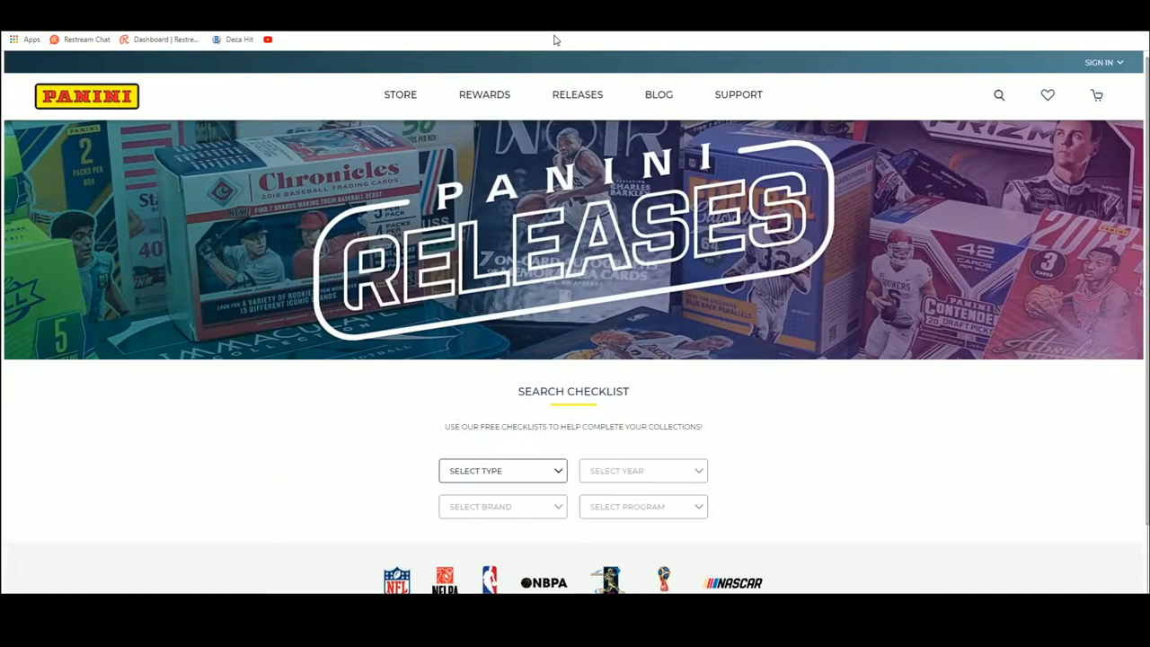
left_click(503, 471)
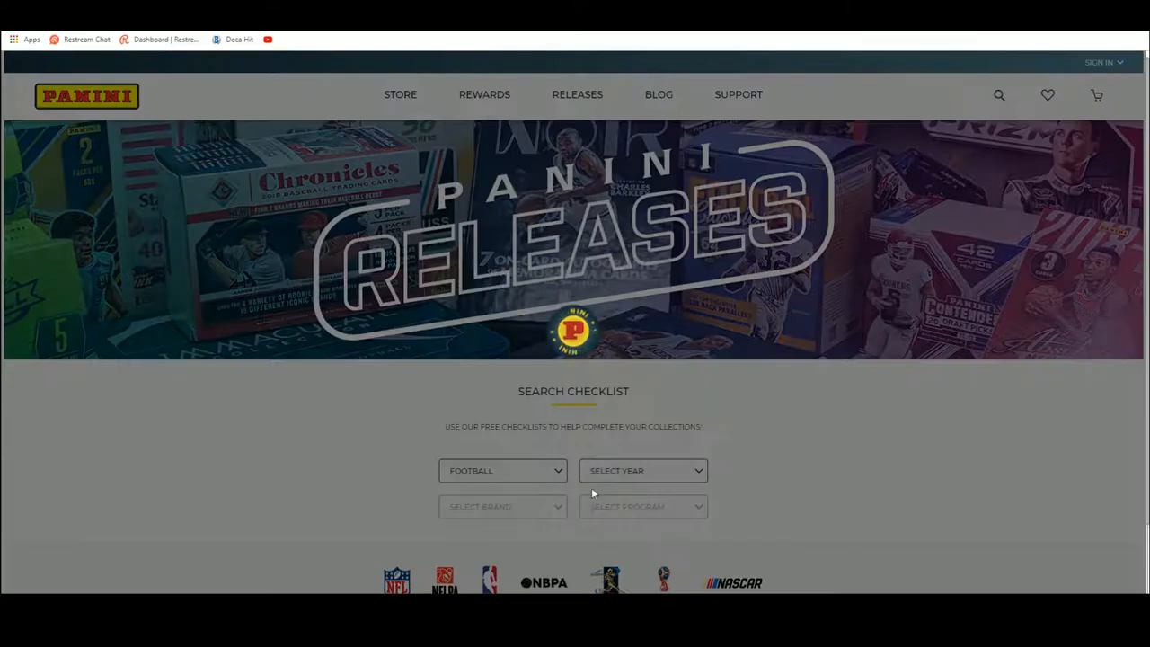
left_click(504, 507)
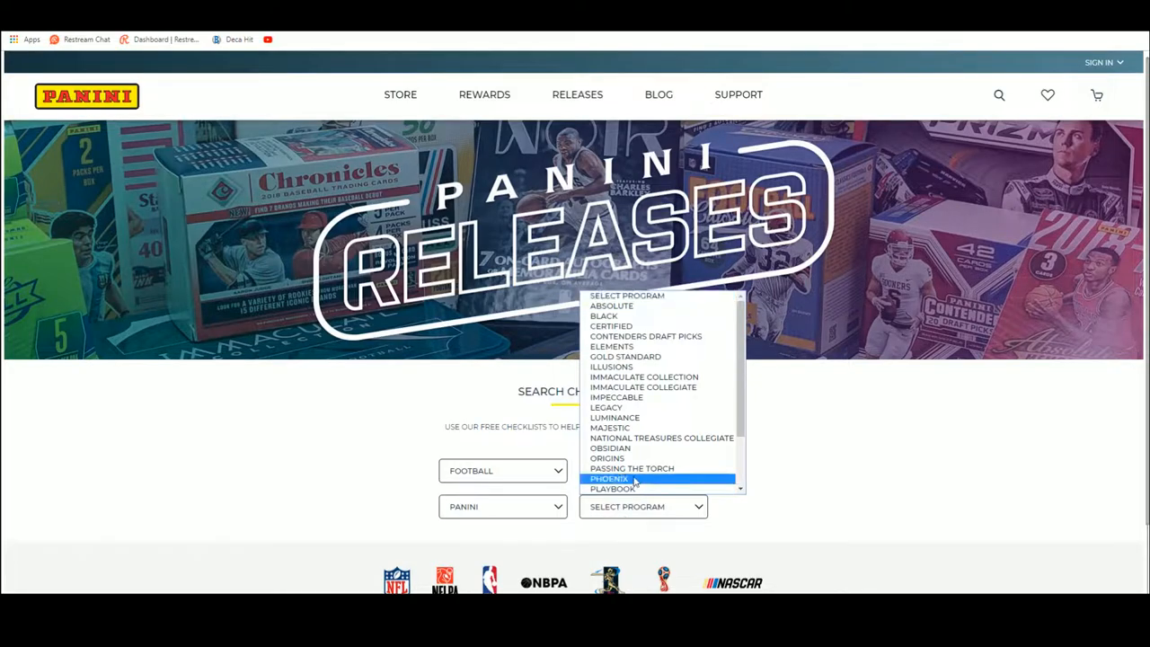
left_click(632, 467)
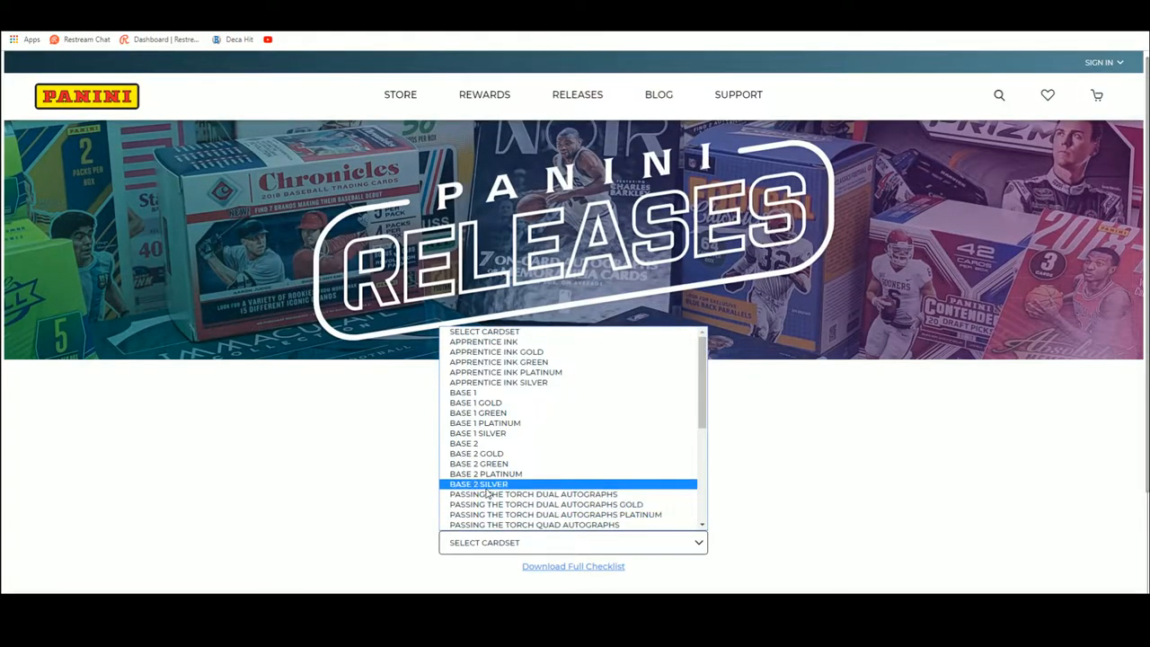
scroll("down", 3)
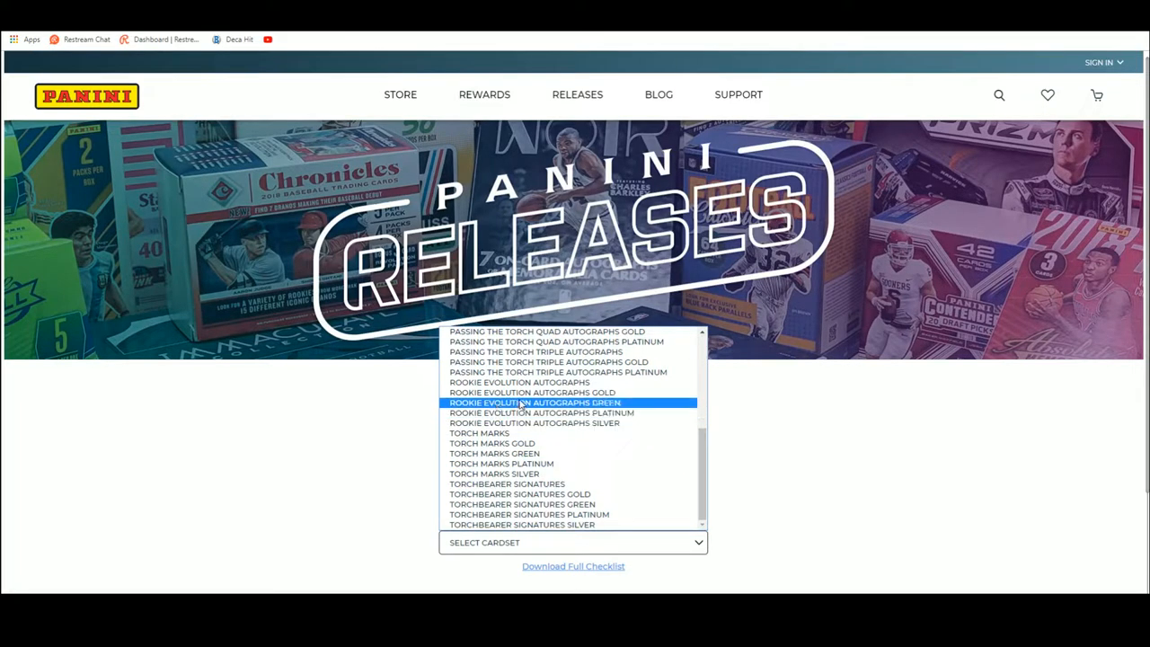
left_click(534, 424)
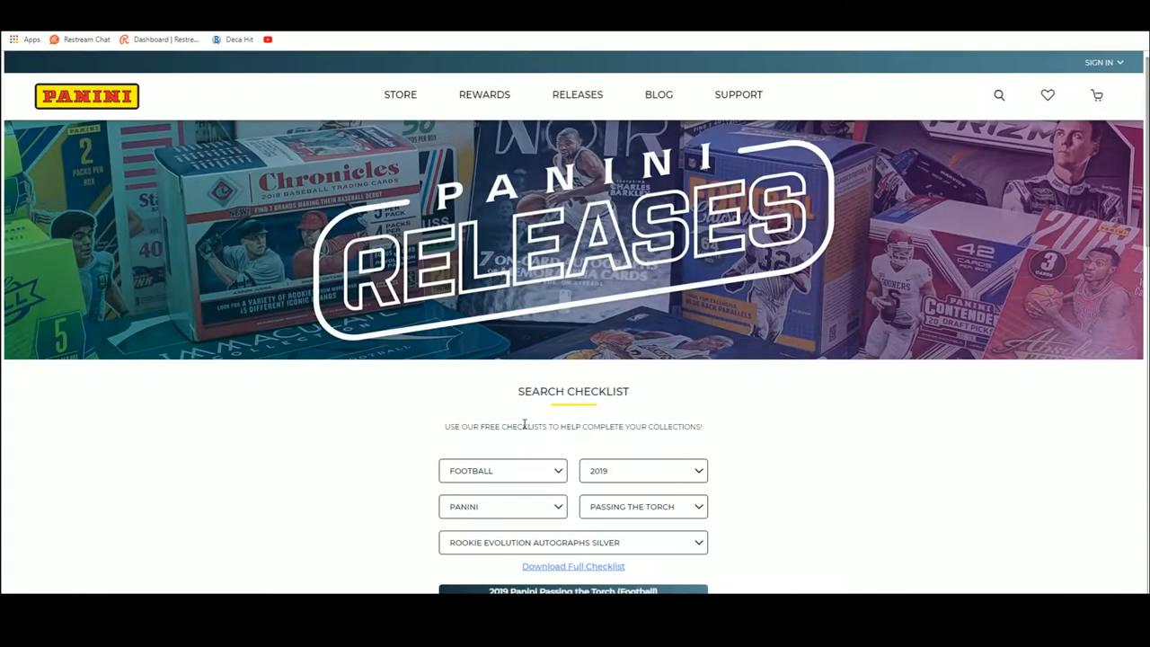
scroll("down", 3)
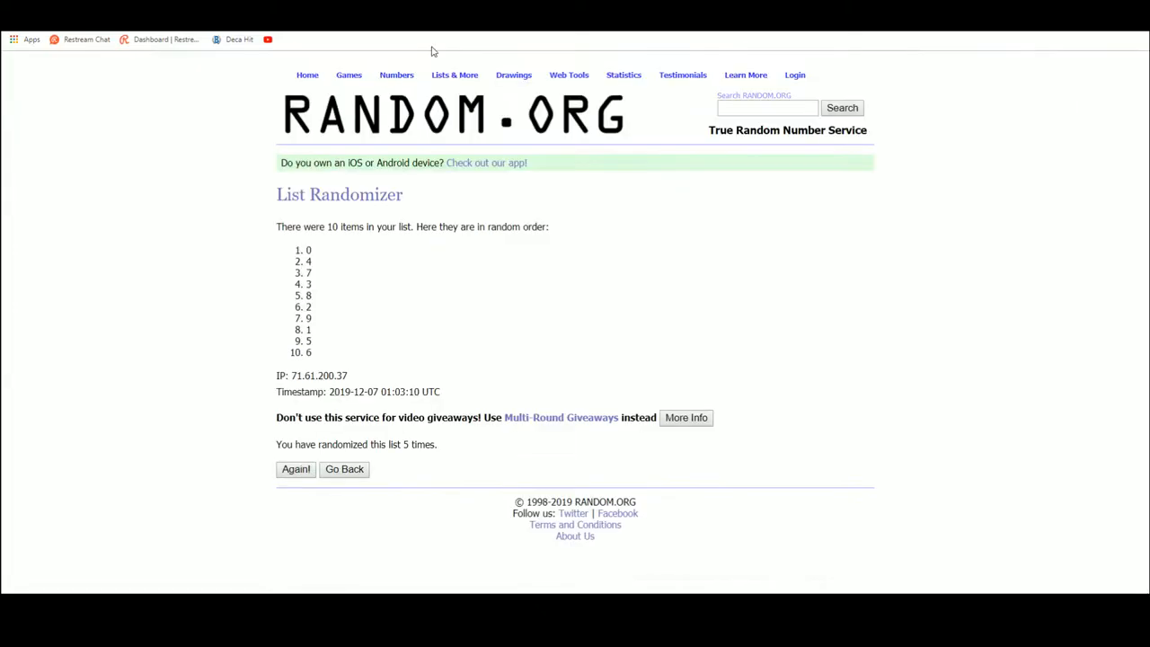
left_click(346, 467)
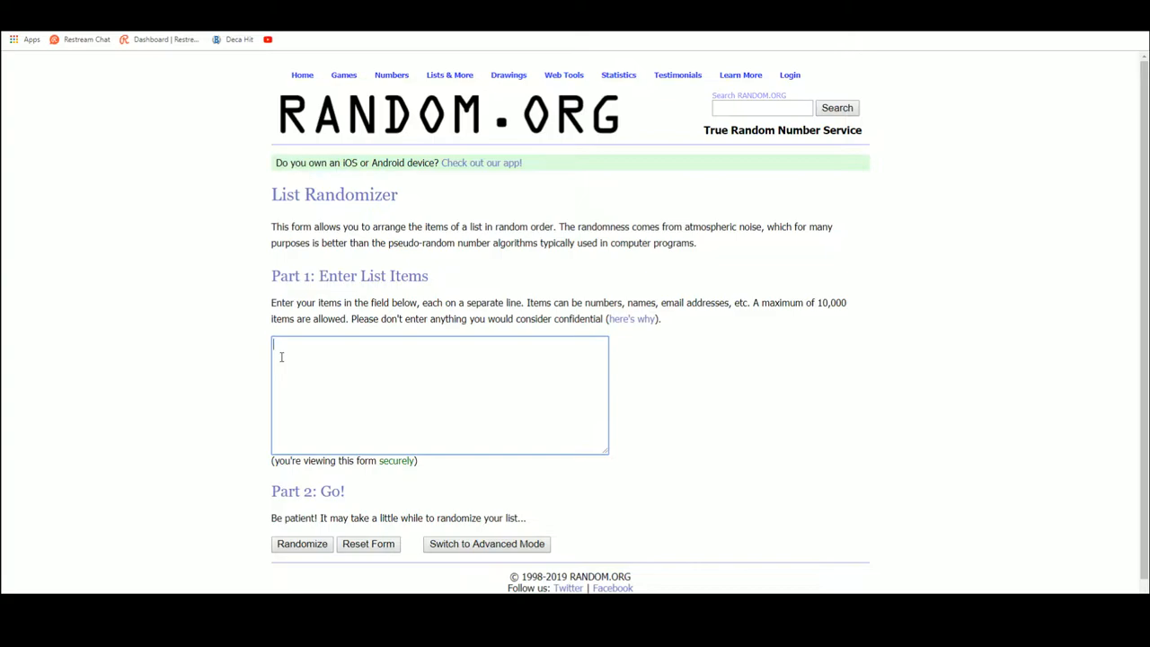
type("Randy N")
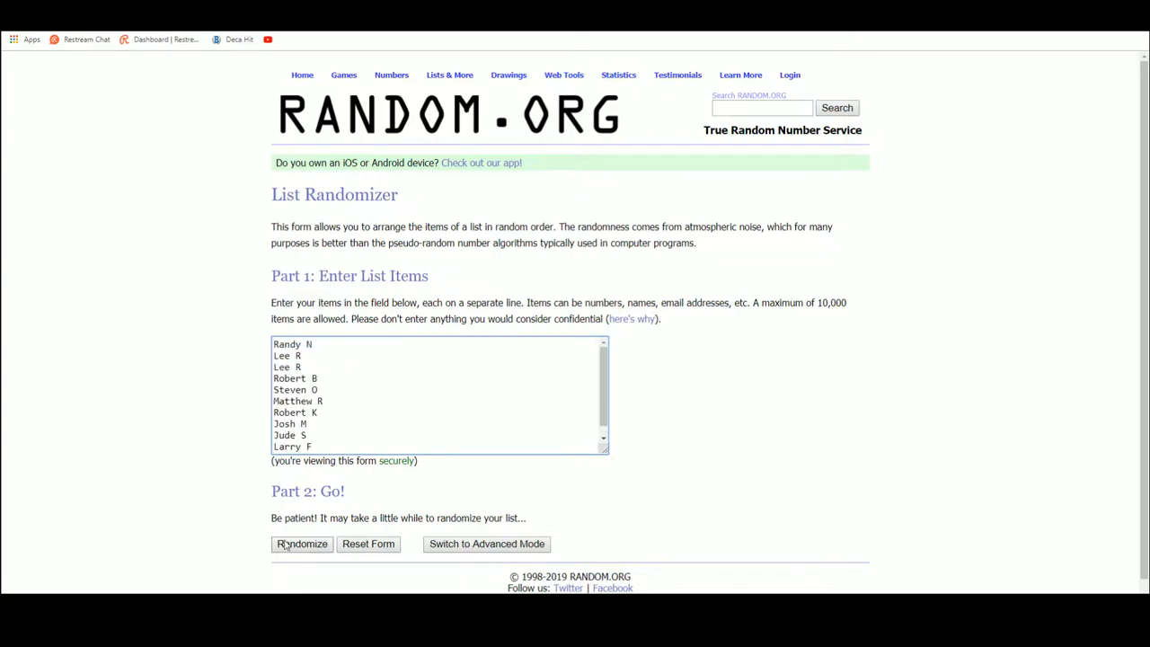
left_click(302, 543)
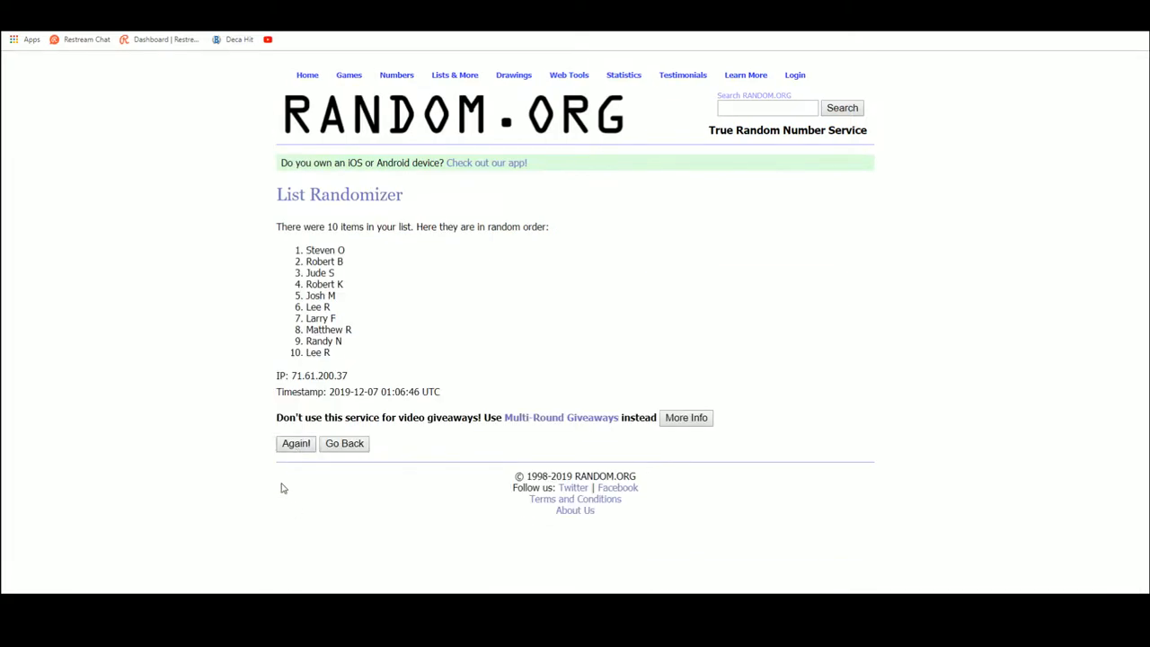
left_click(295, 443)
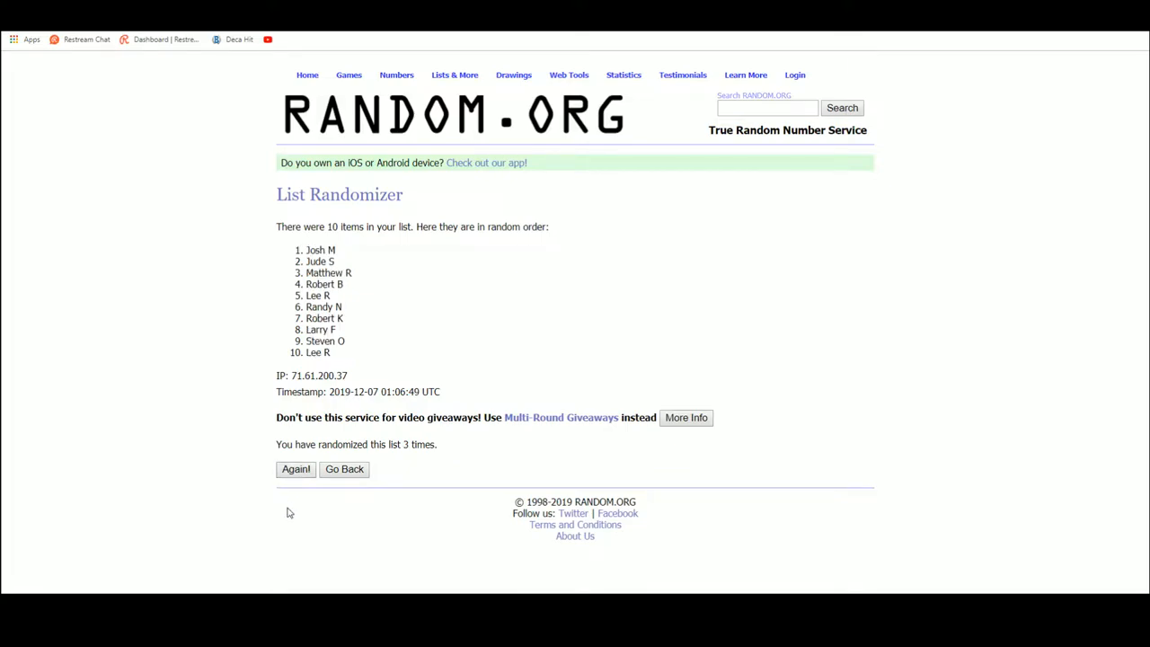
left_click(295, 467)
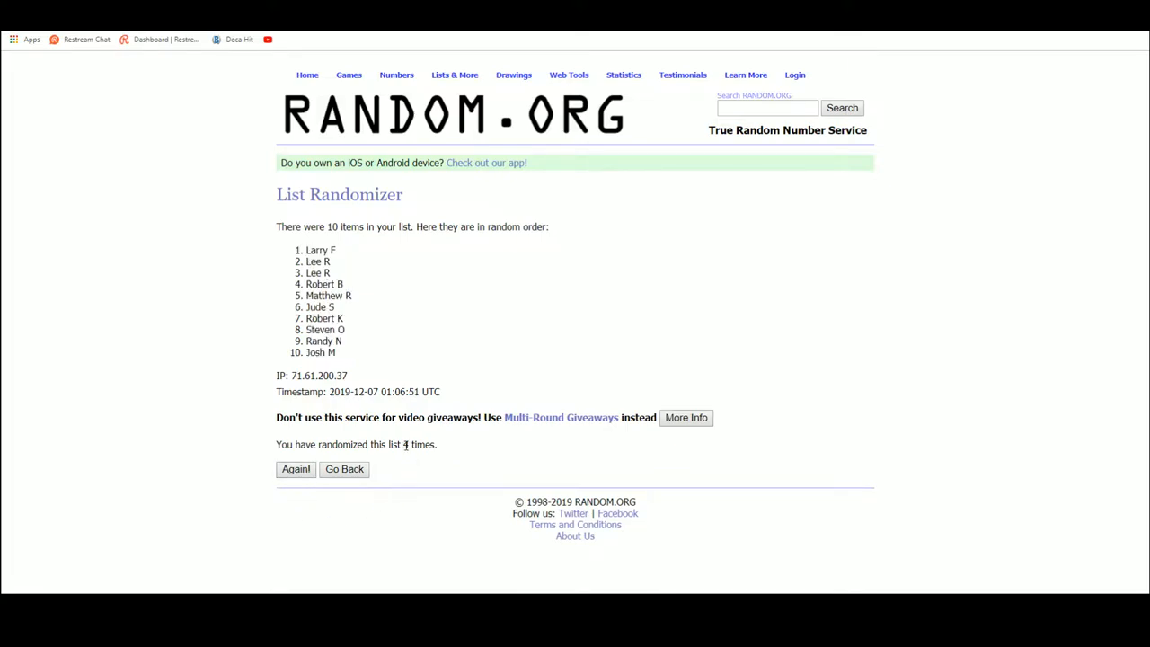
left_click(294, 468)
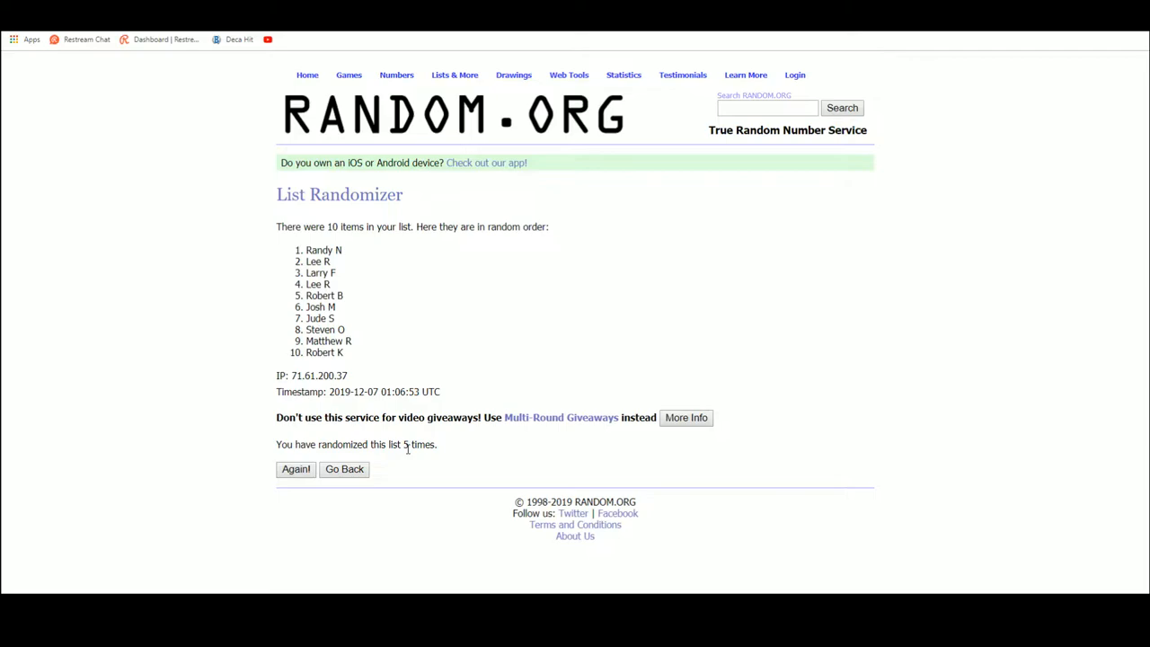
double_click(324, 250)
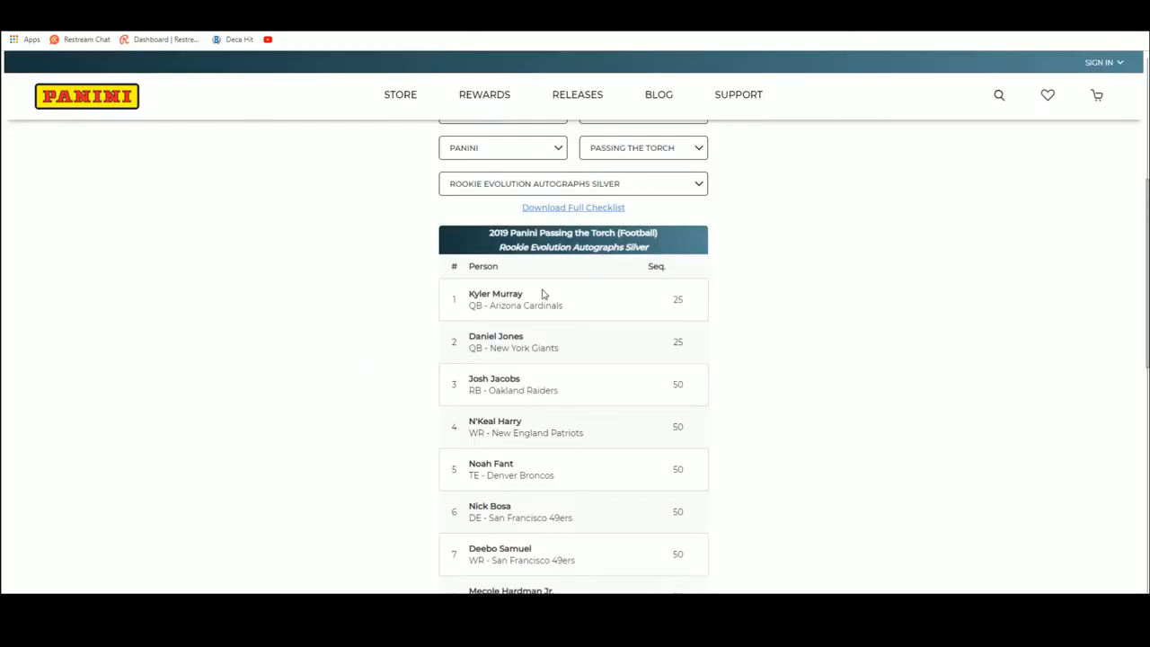
Switch the Passing the Torch checklist to the Apprentice Ink card set
left_click(572, 183)
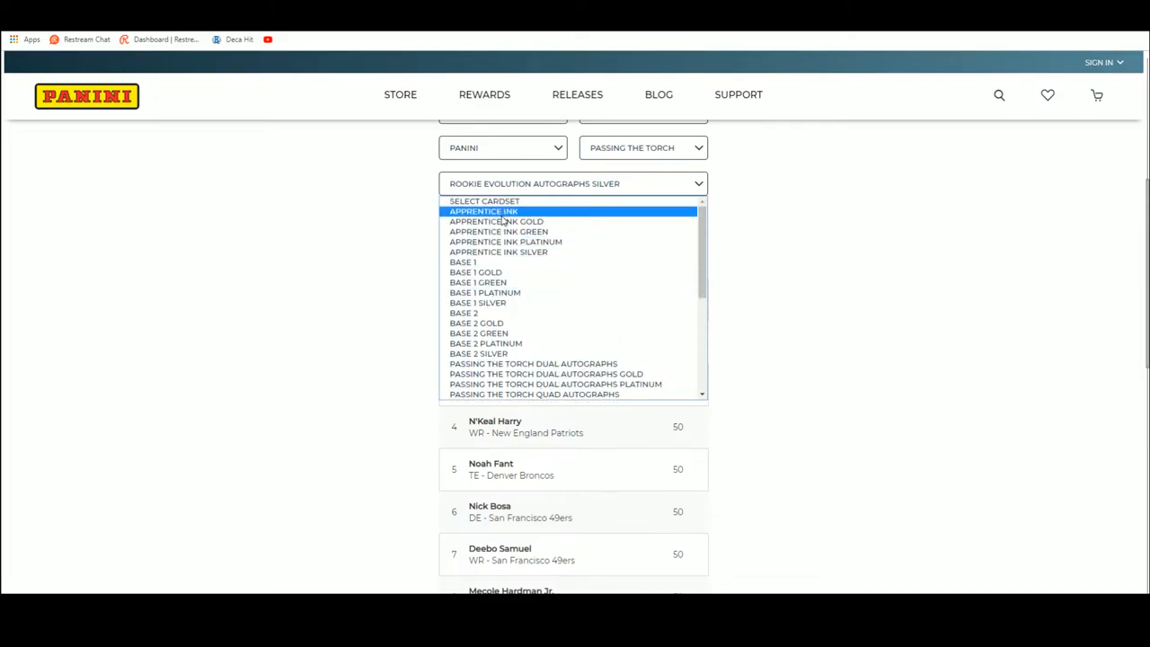
left_click(483, 212)
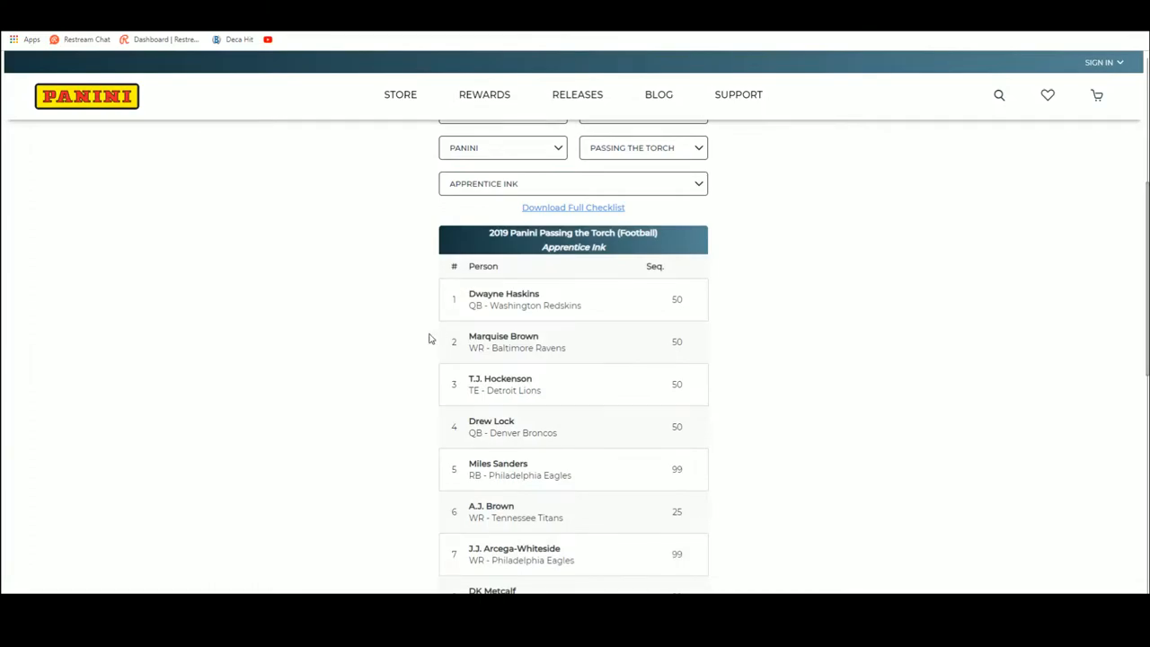
mouse_move(667, 396)
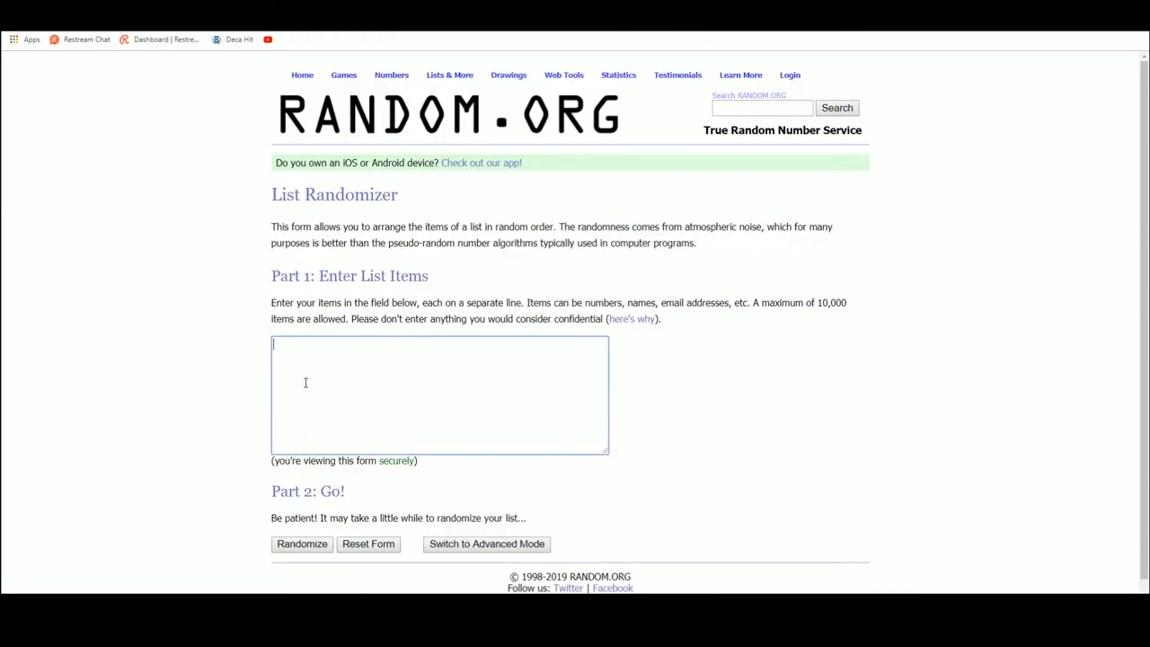
left_click(302, 543)
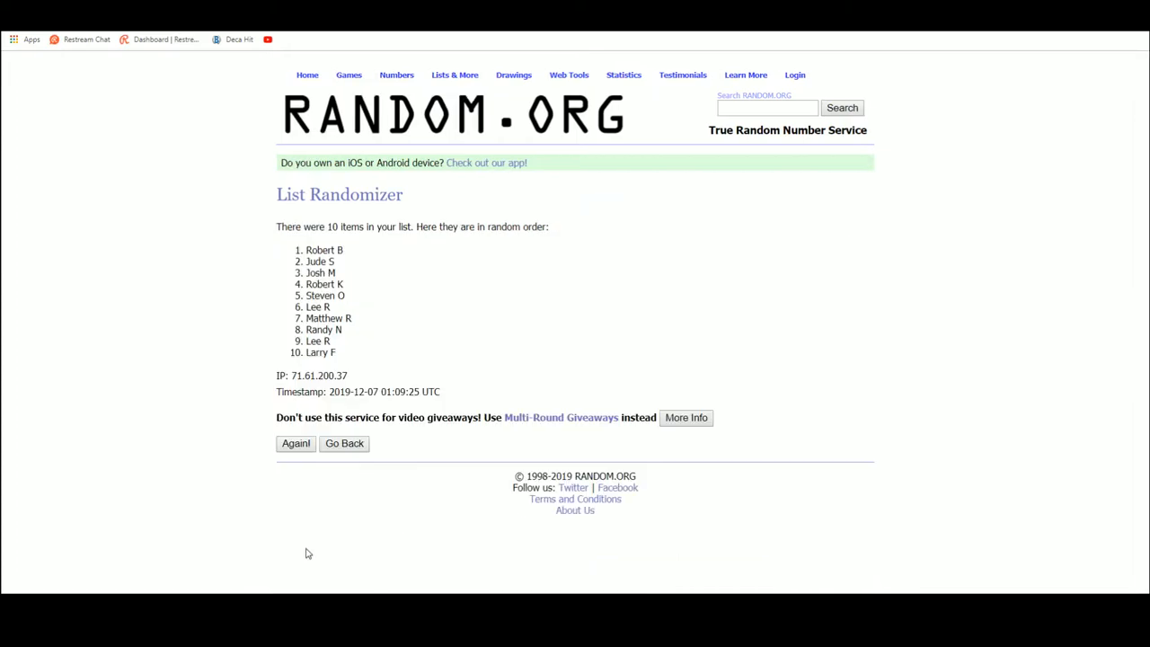
left_click(295, 442)
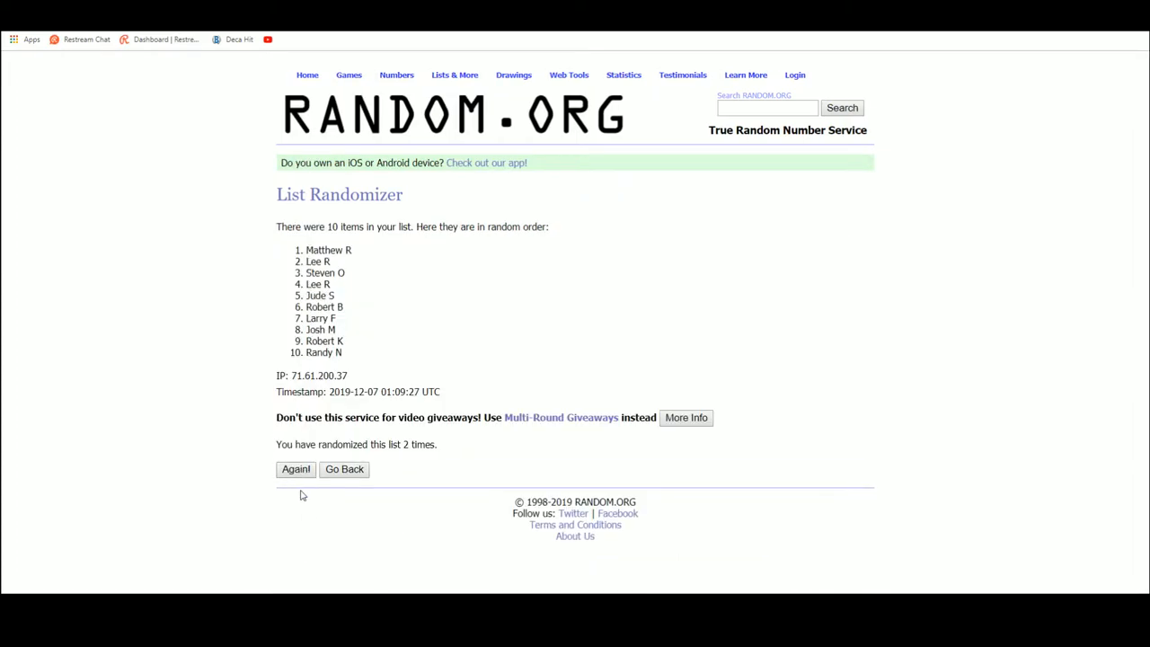
left_click(295, 469)
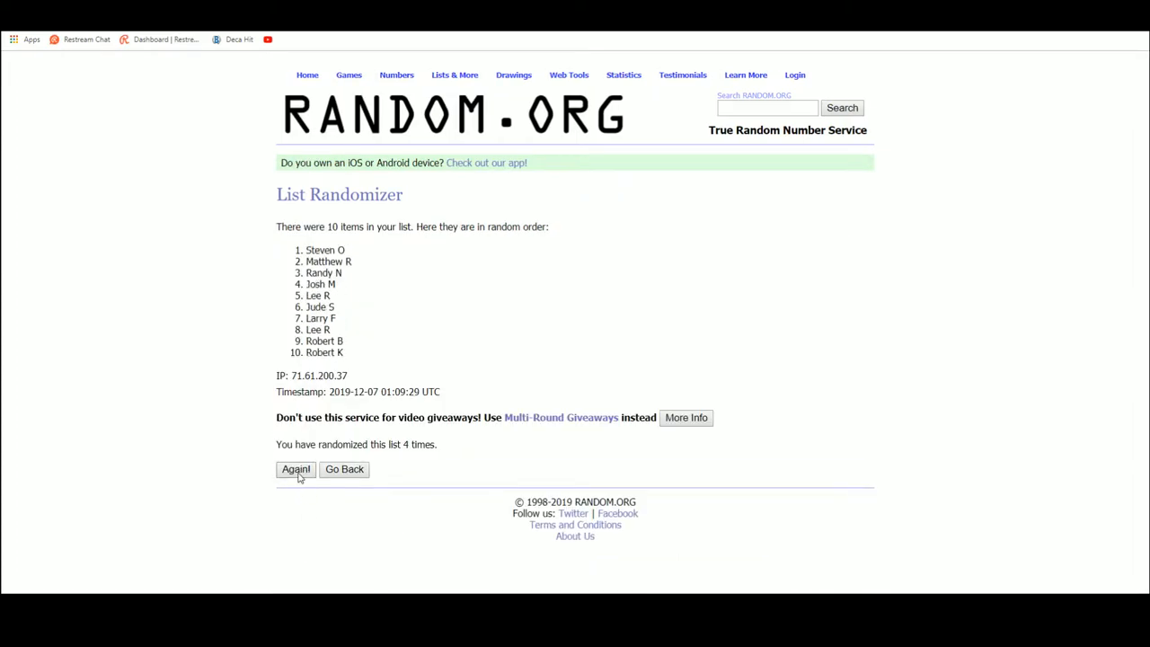
left_click(294, 469)
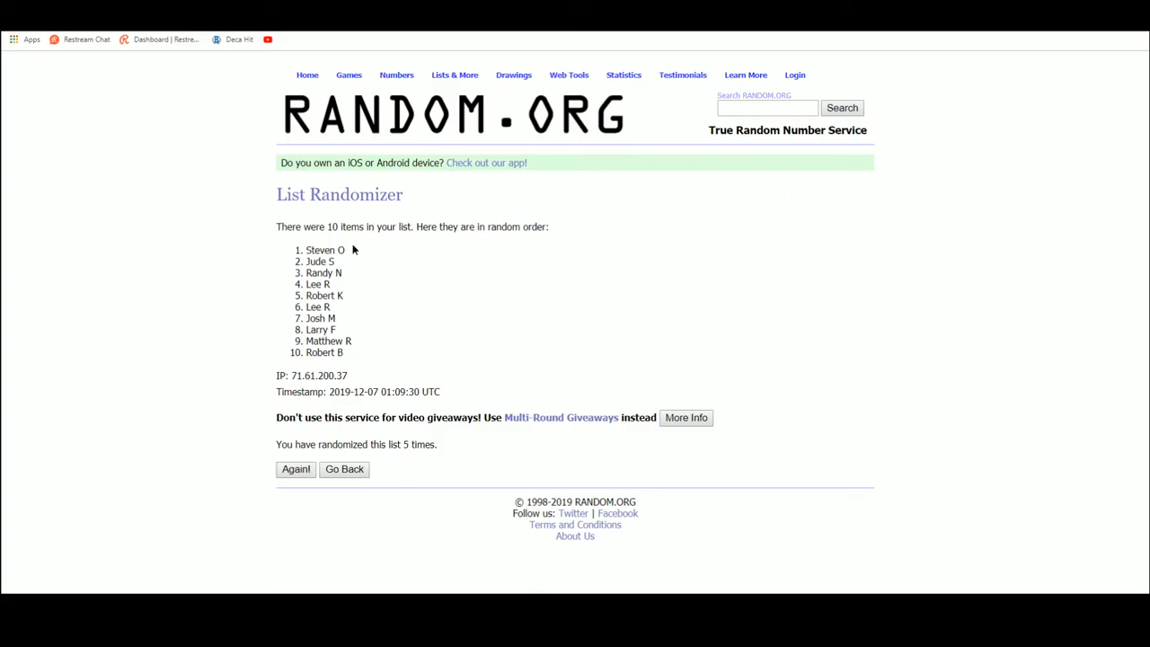
double_click(323, 250)
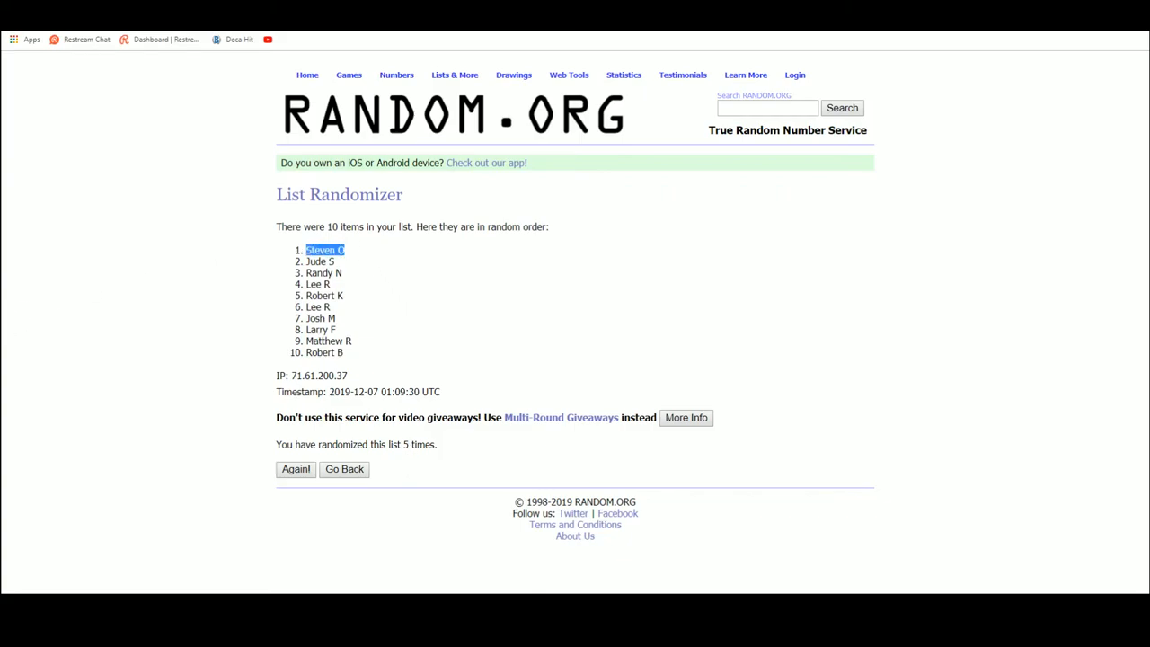